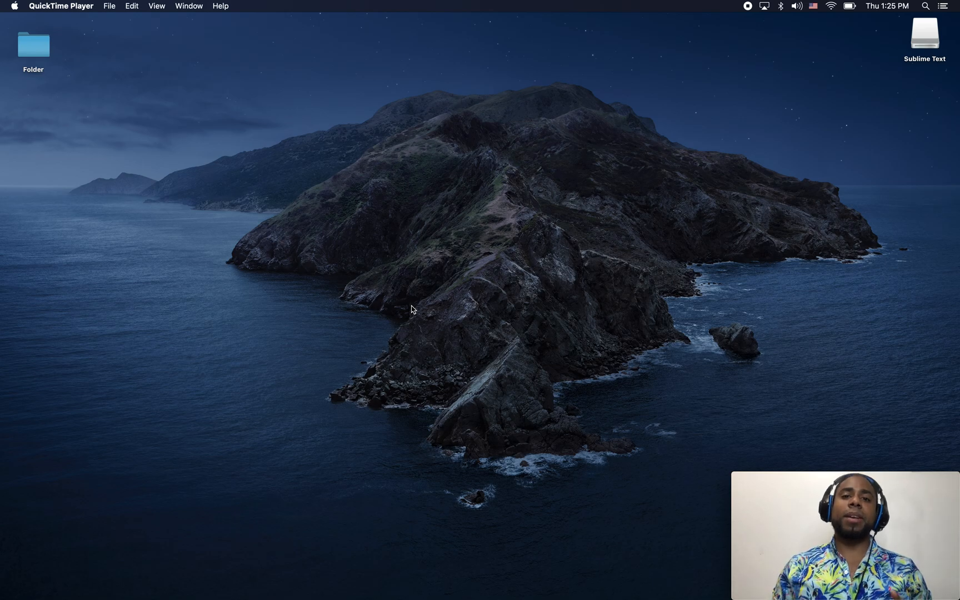
mouse_move(467, 377)
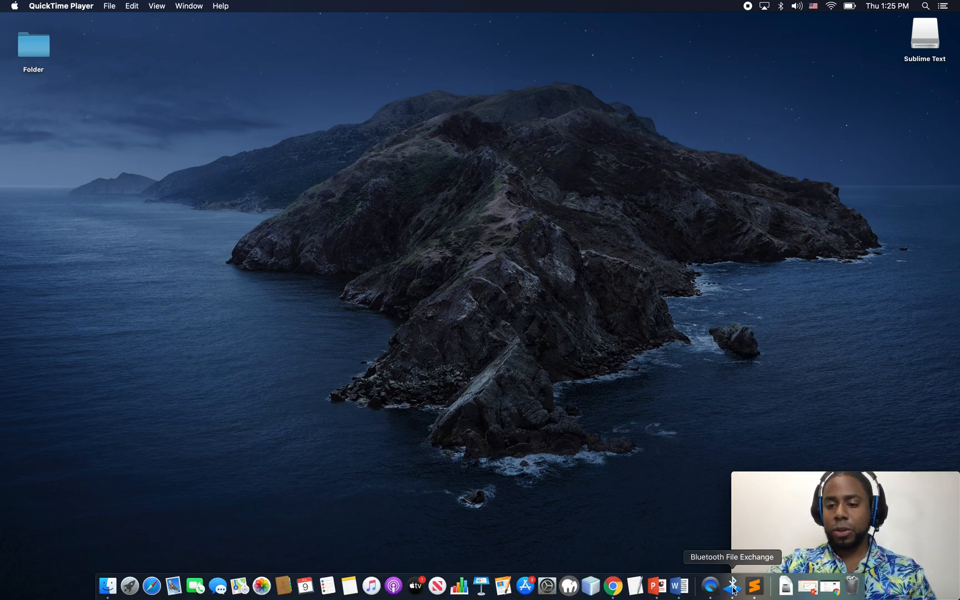
Step: Launch Sublime Text from the Dock to get a blank untitled document
click(755, 584)
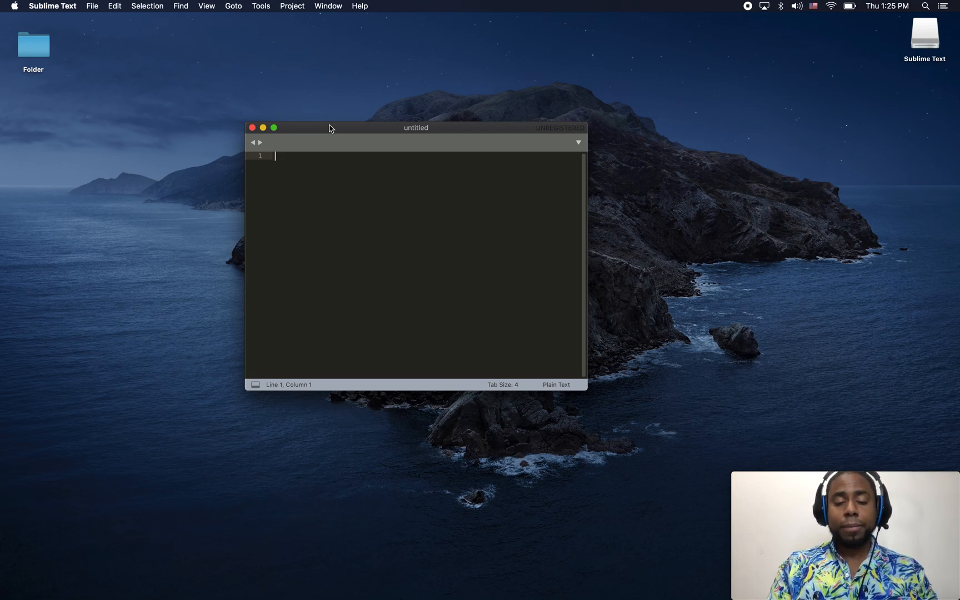
Step: Write <html> and </html> separated by blank lines, with the cursor placed between them
text(<)
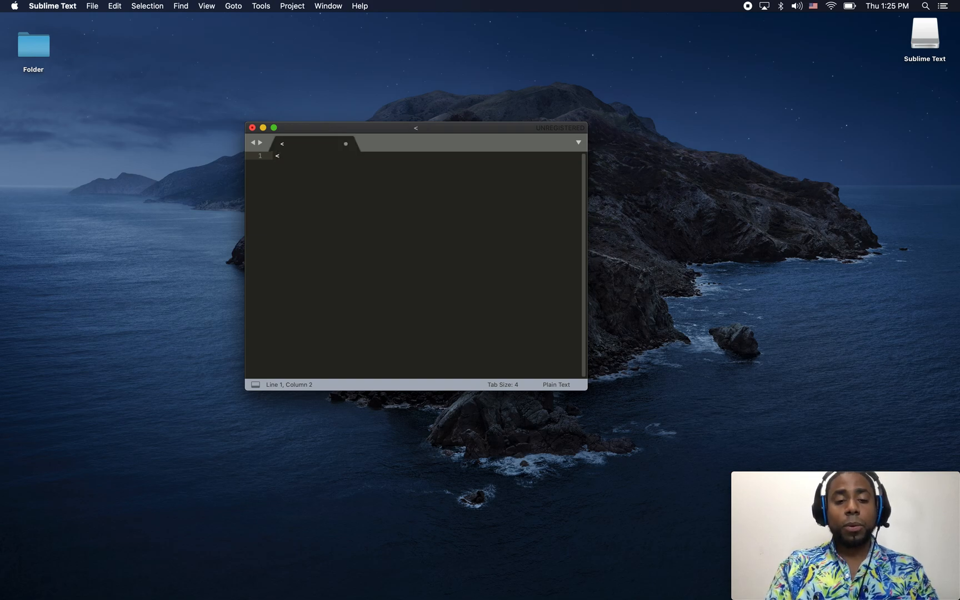
text(html>)
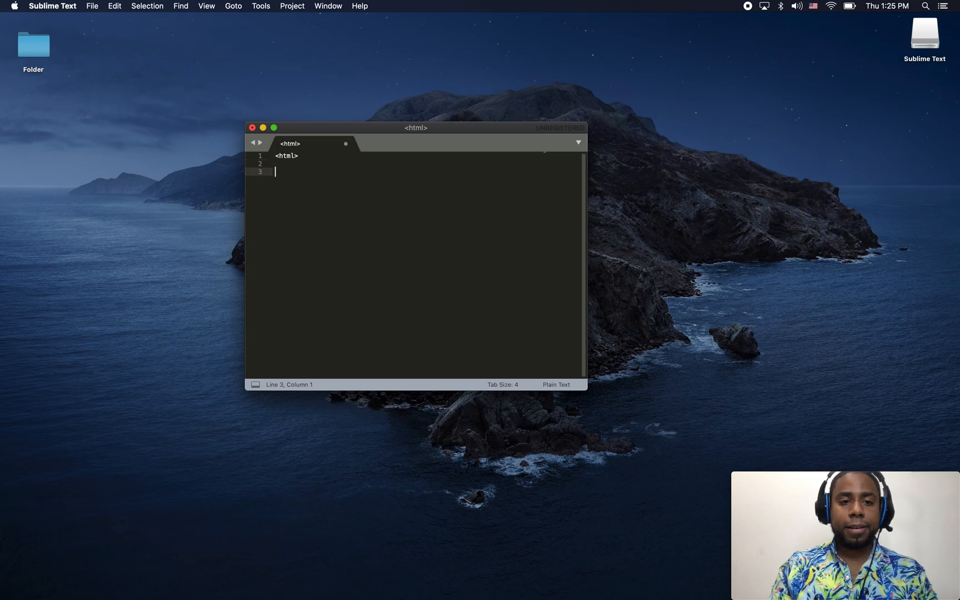
key(Enter)
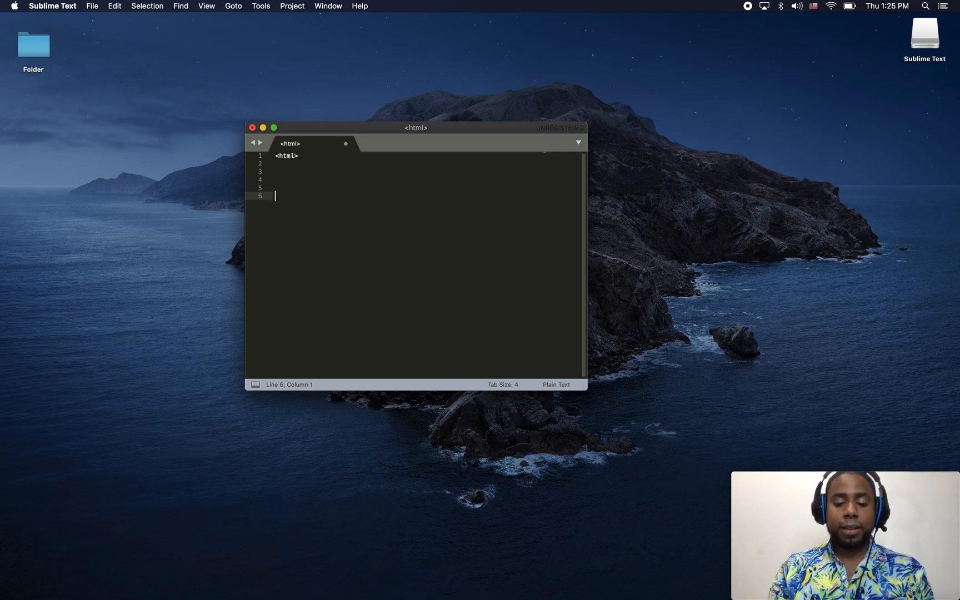
text(<)
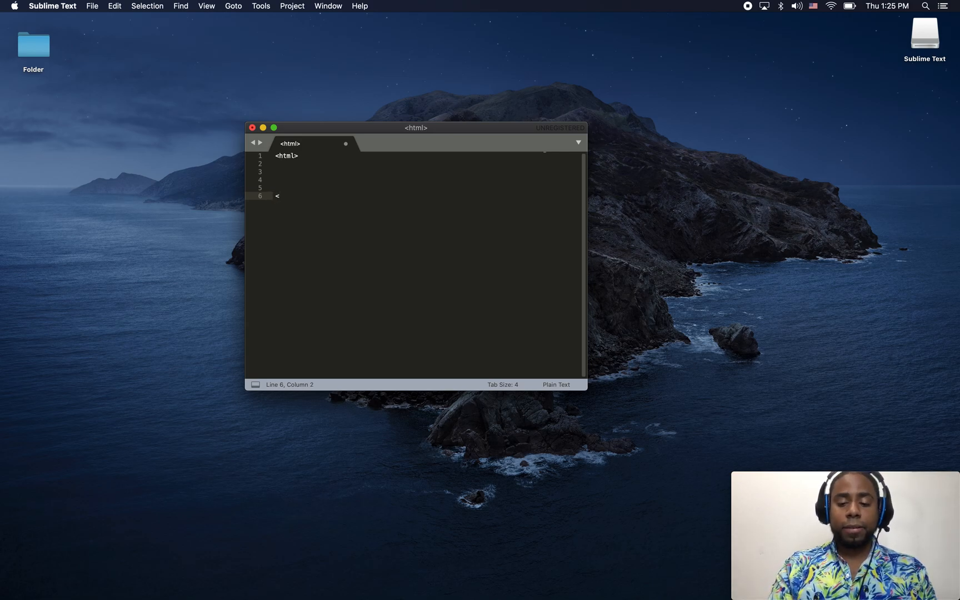
text(/)
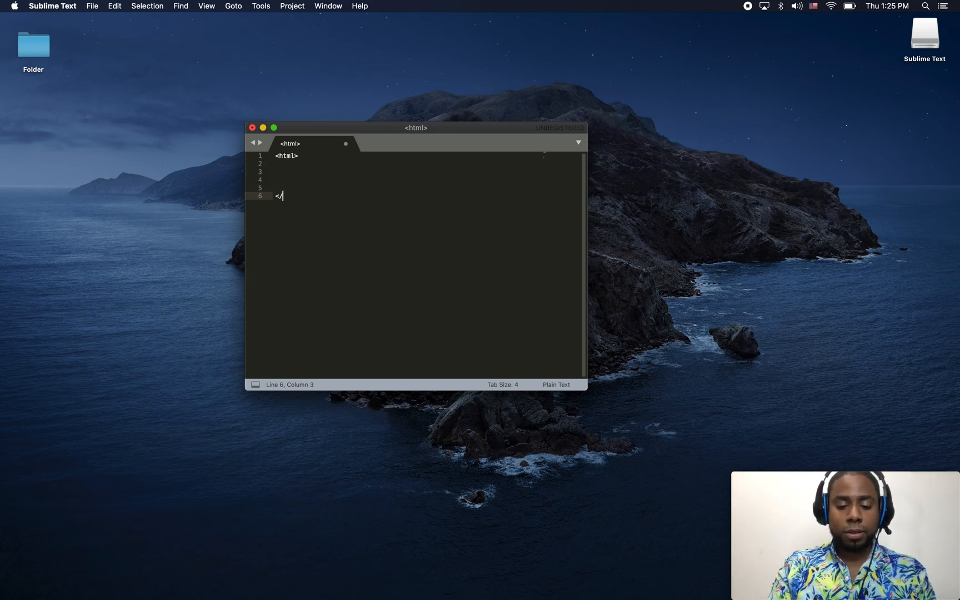
text(html)
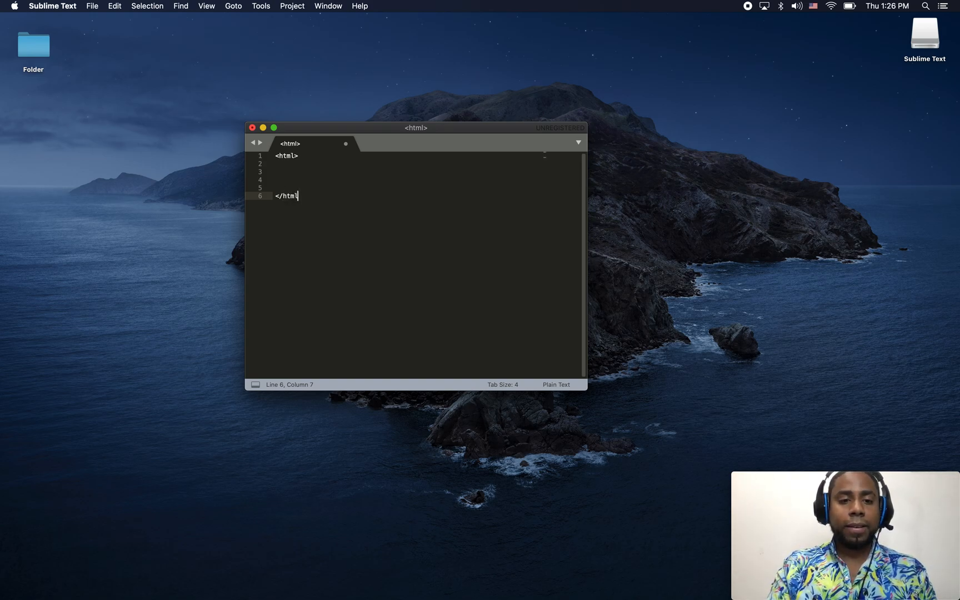
text(>)
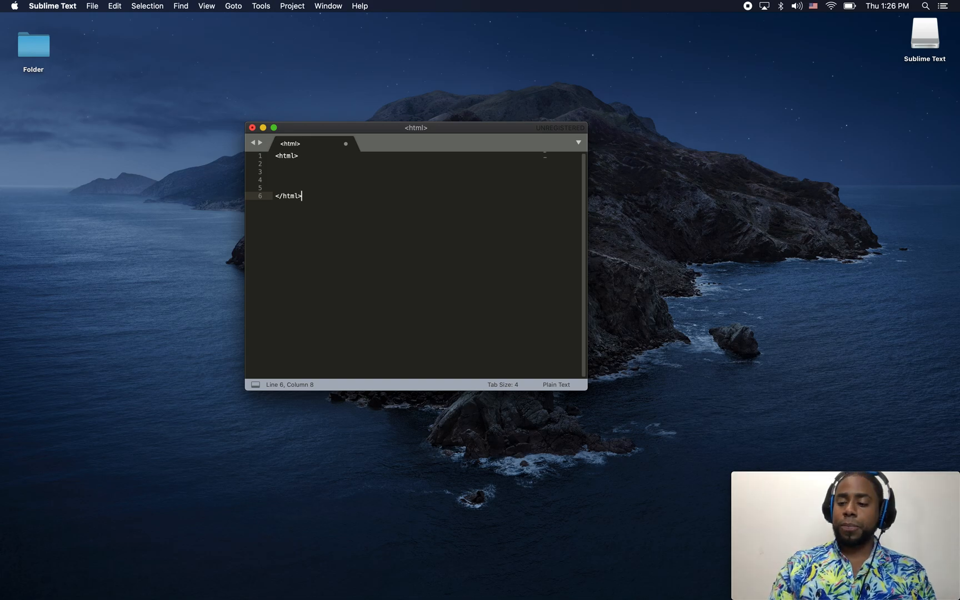
click(309, 155)
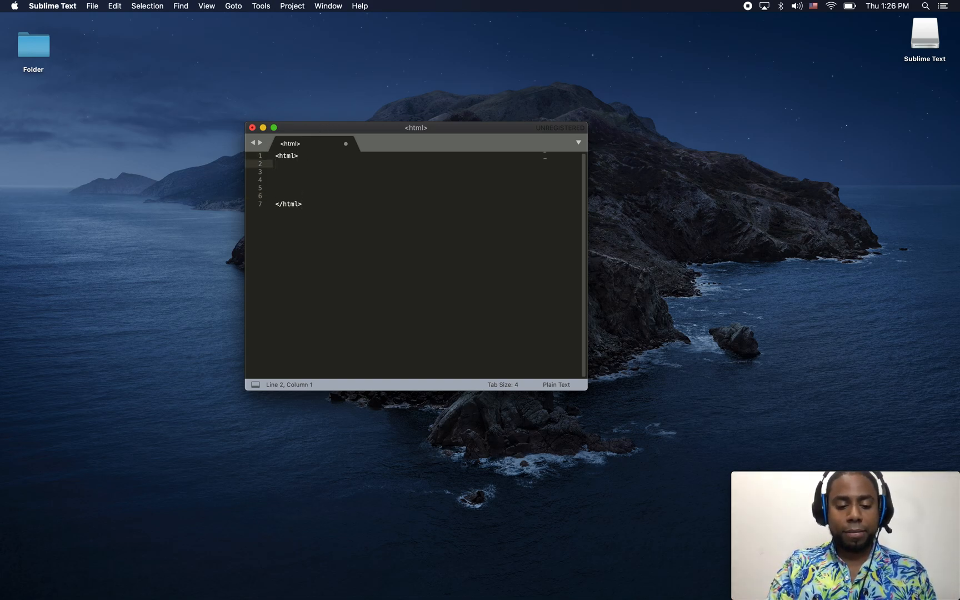
Step: Add <head> and </head> tags inside the html element and place the cursor within them
text(<head>)
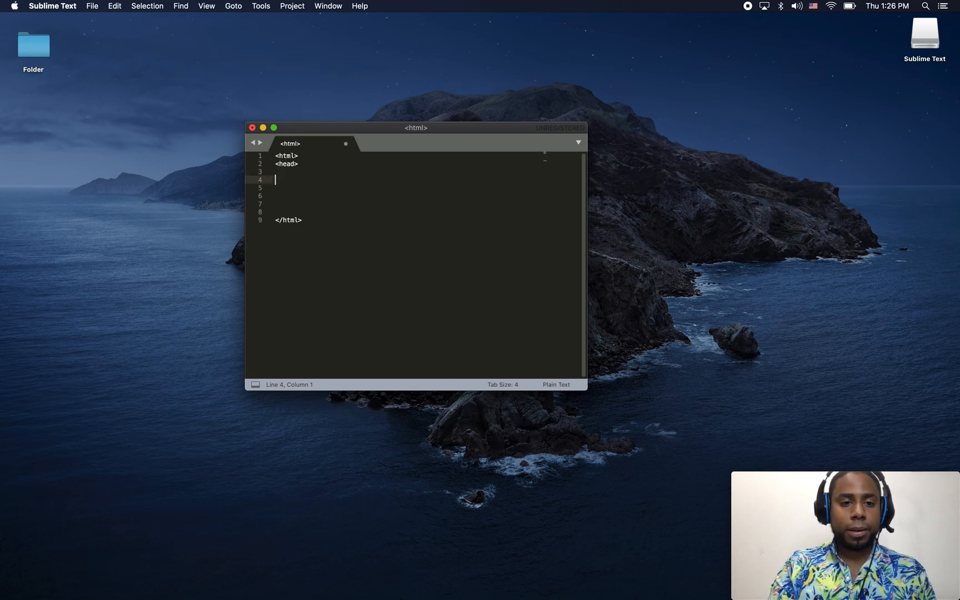
text(</)
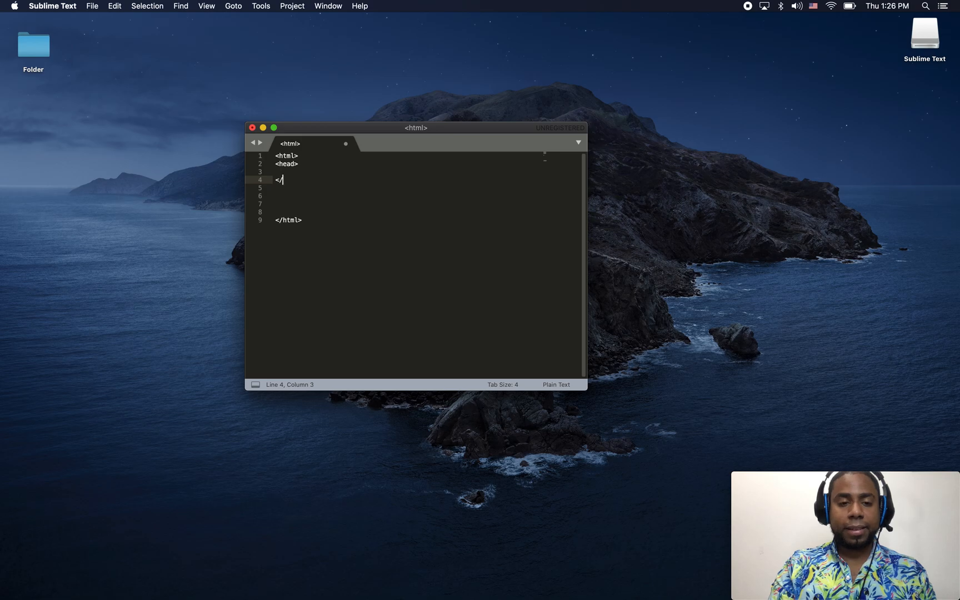
text(head>)
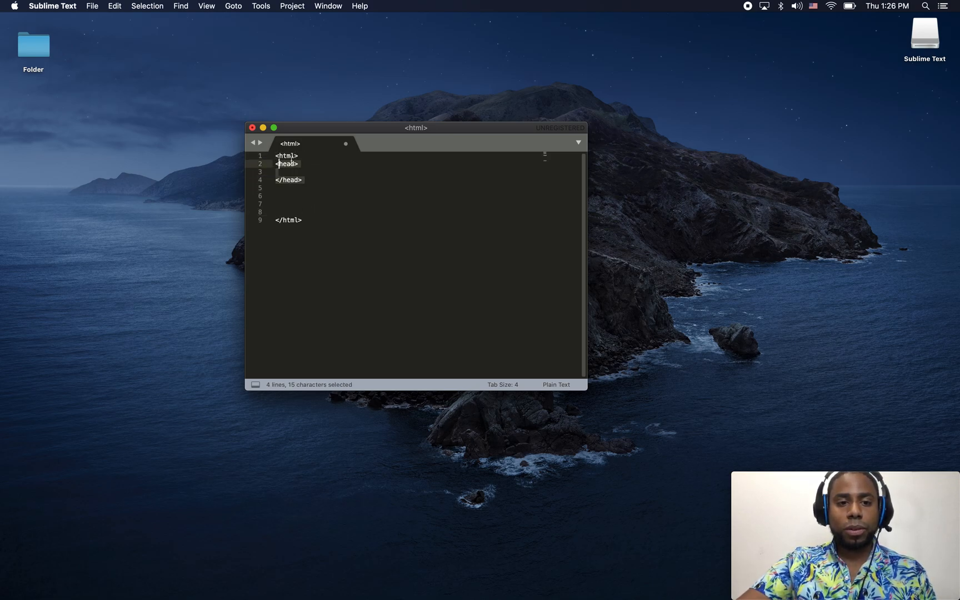
click(302, 180)
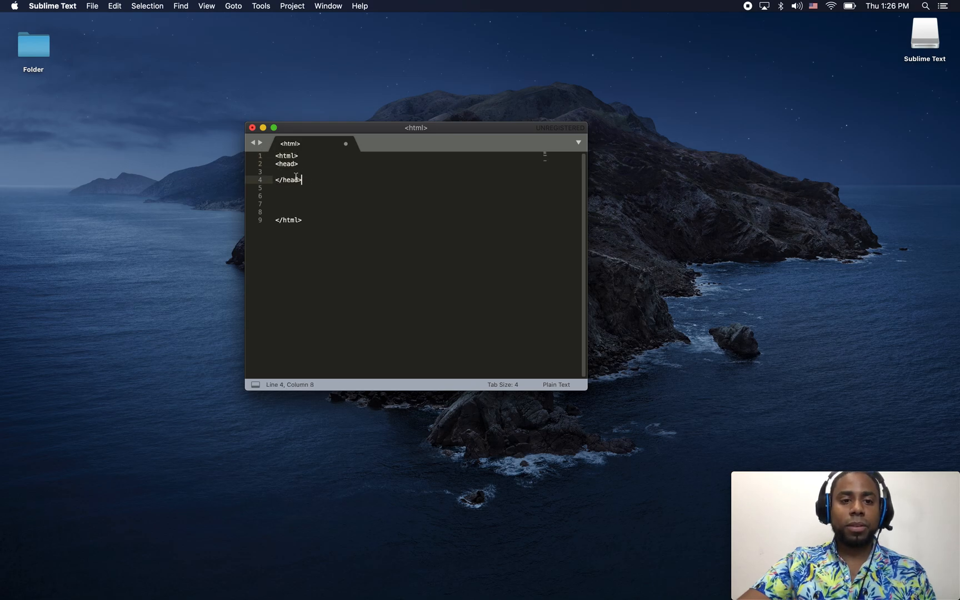
drag(276, 155, 304, 179)
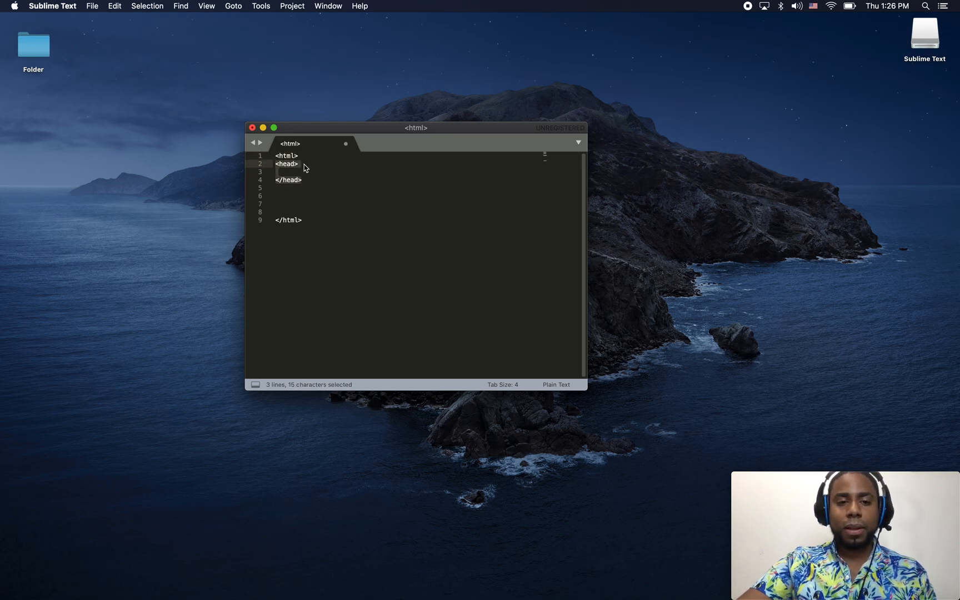
click(298, 164)
text(<)
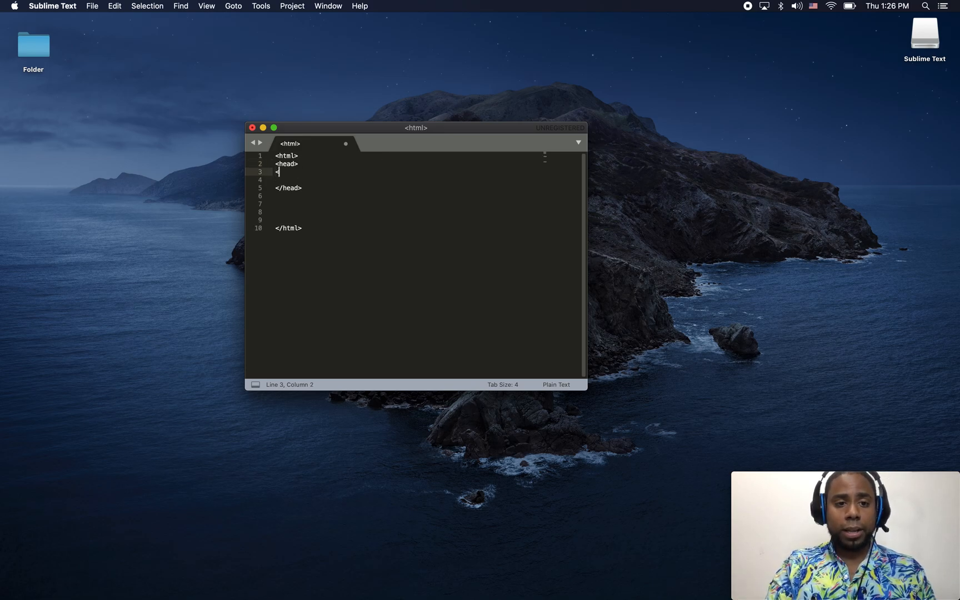
Step: Add <title>This is my title</title> in the head and open blank lines after </head>
text(tit)
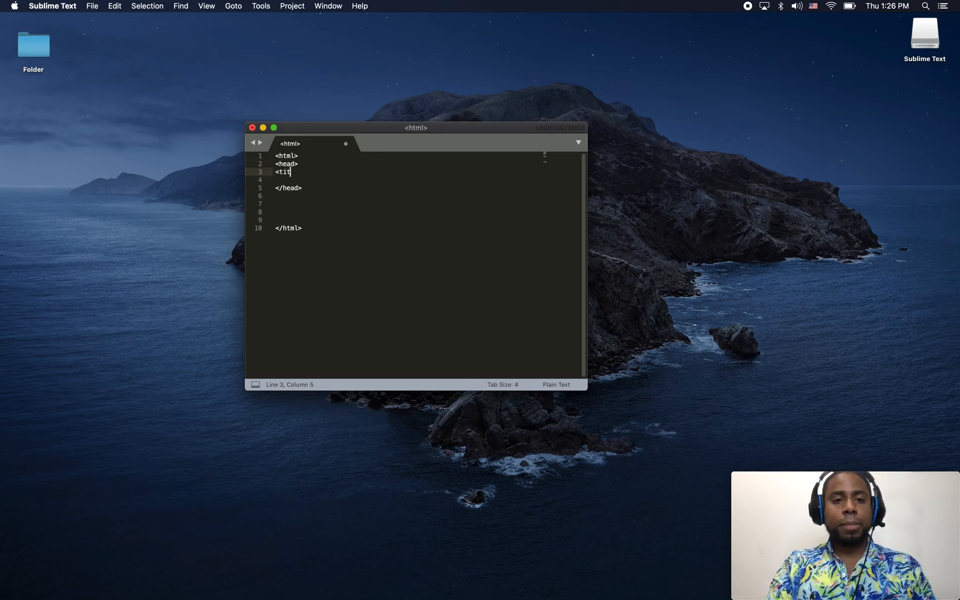
text(le>)
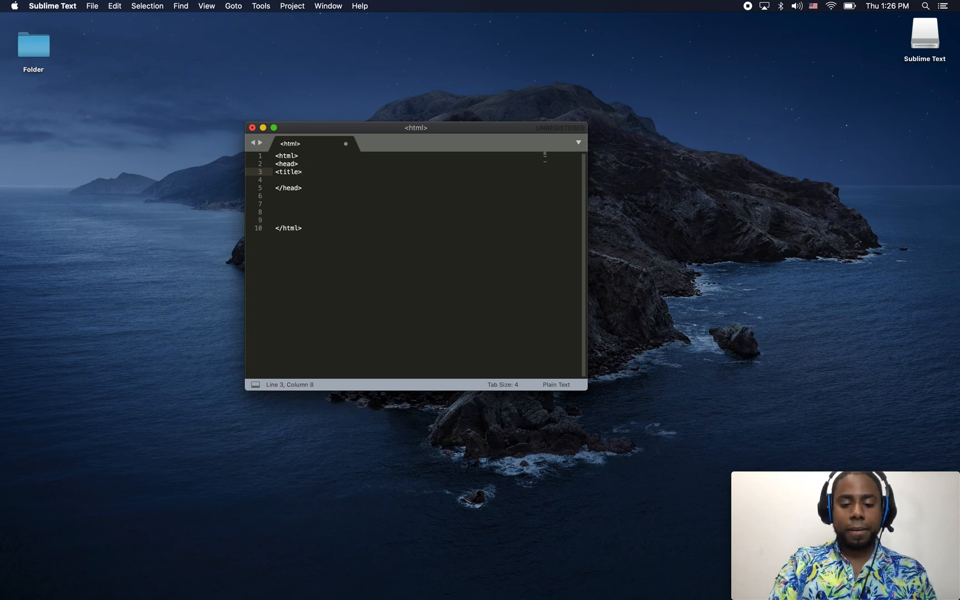
text(This is)
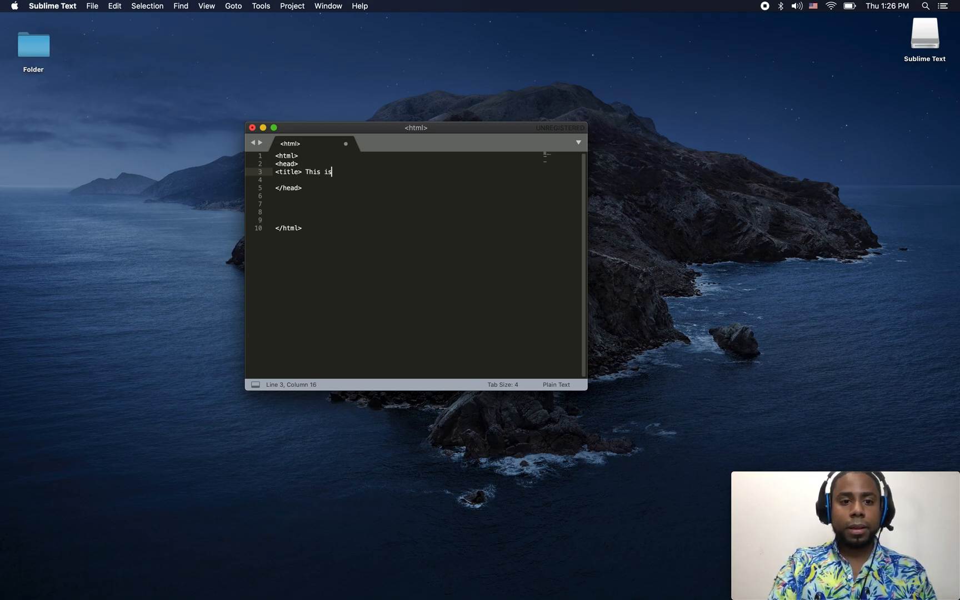
text(my ti)
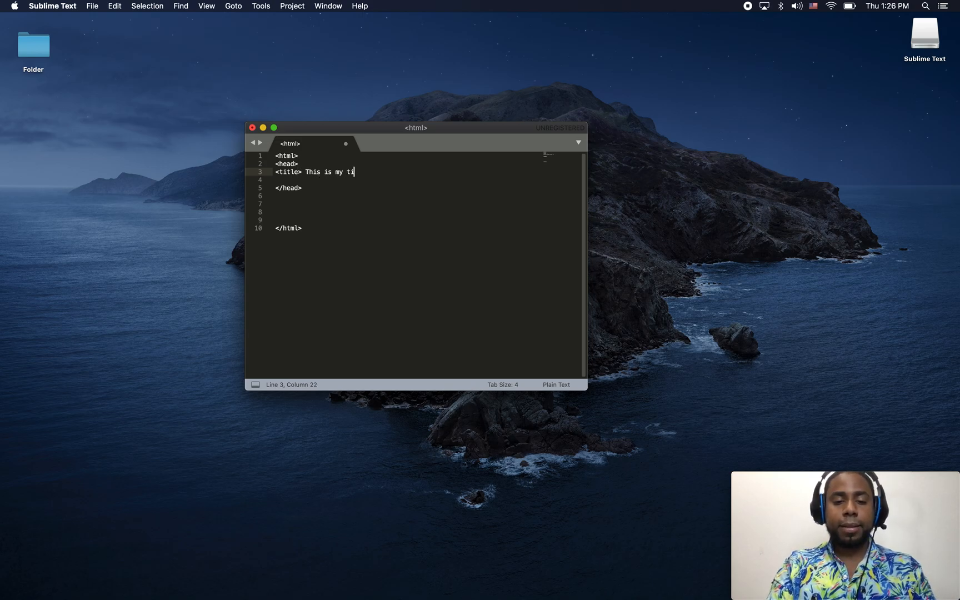
text(tle </)
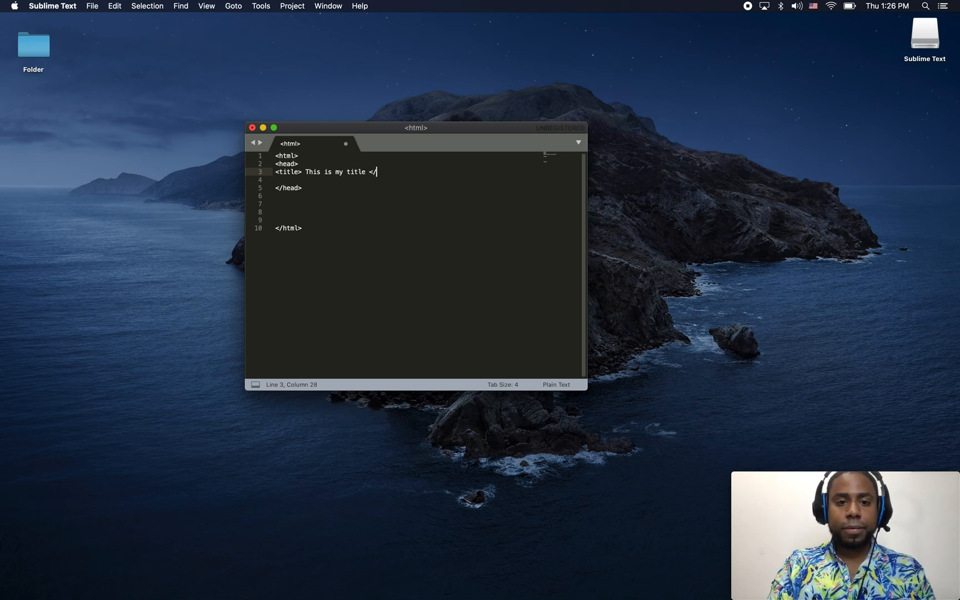
text(title)
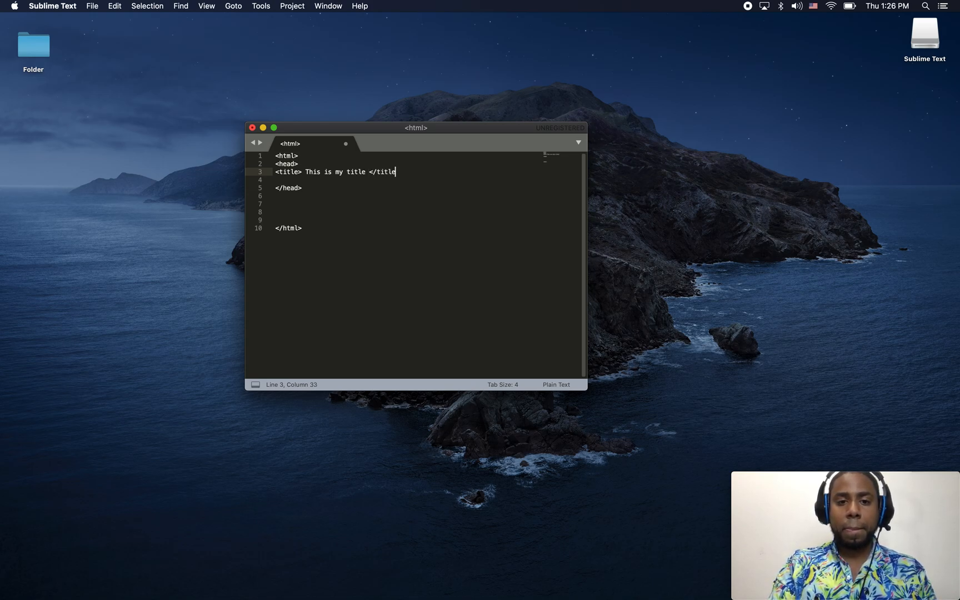
text(>)
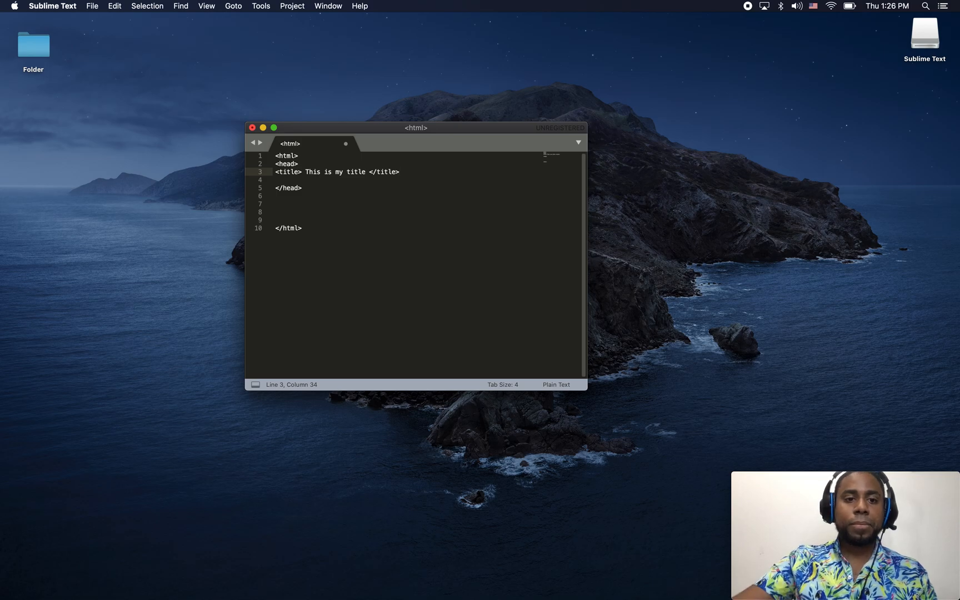
click(306, 188)
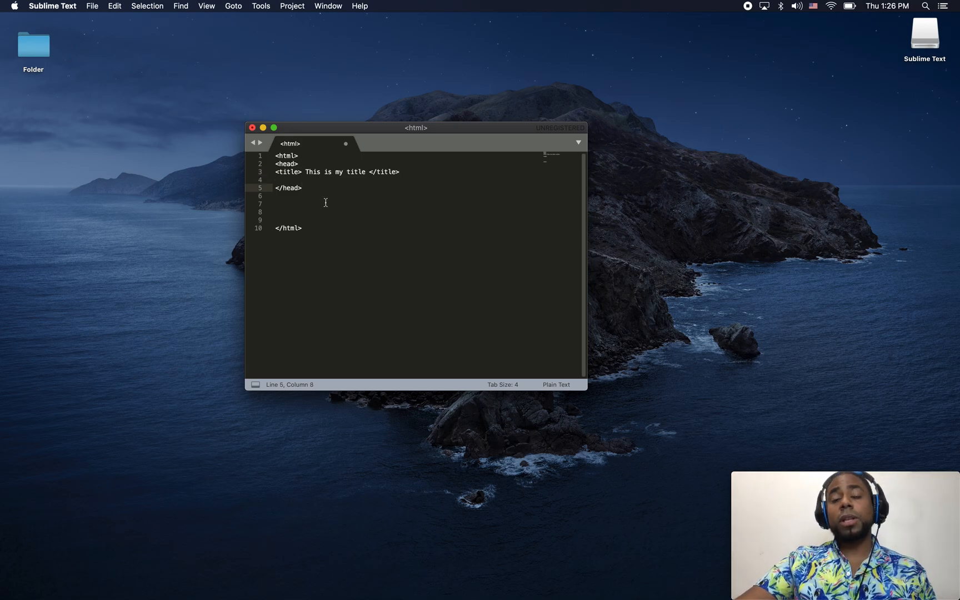
key(Return)
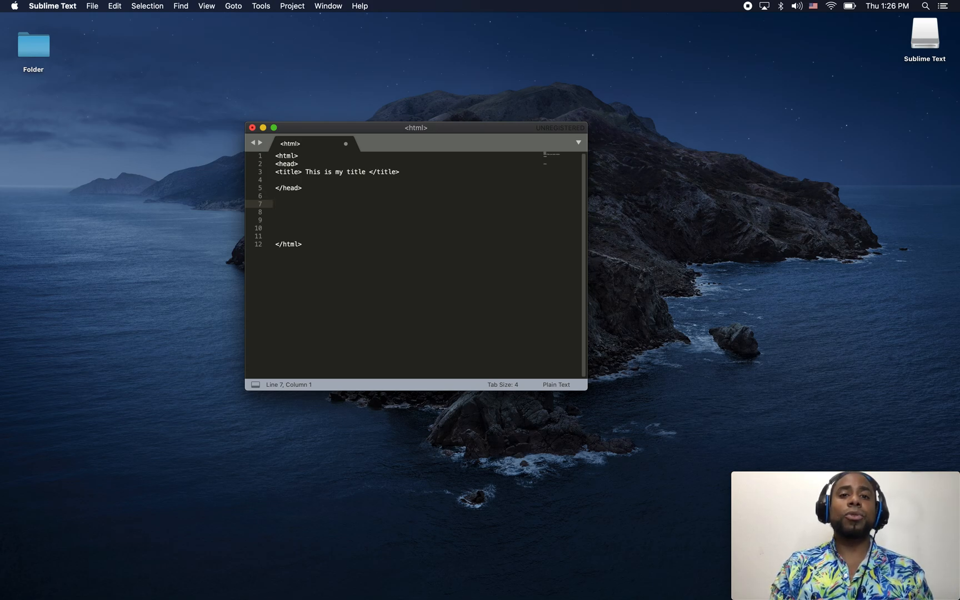
Step: Type the <body> opening tag and the </body> closing tag below the head section
text(<)
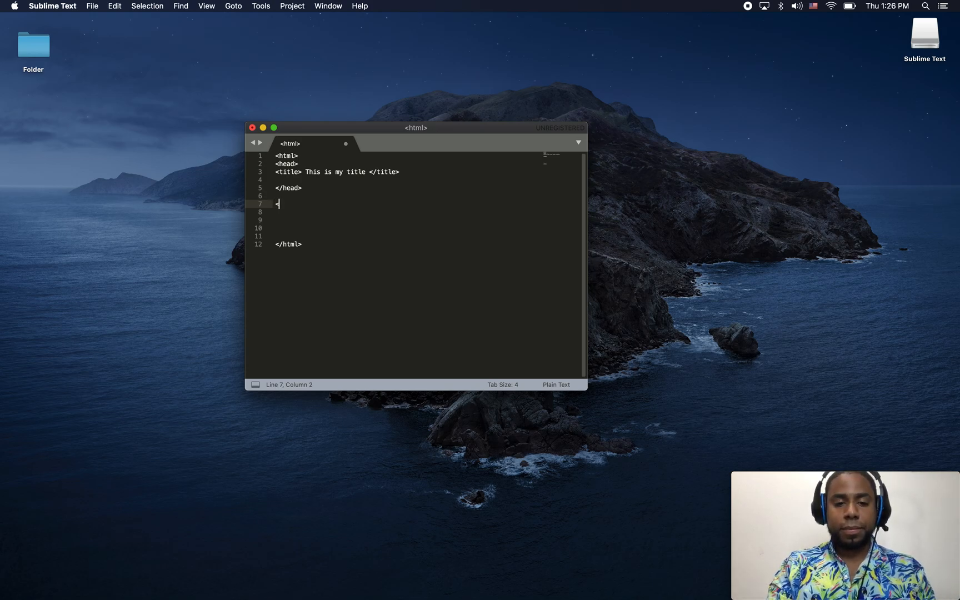
text(body>)
click(426, 219)
text(</)
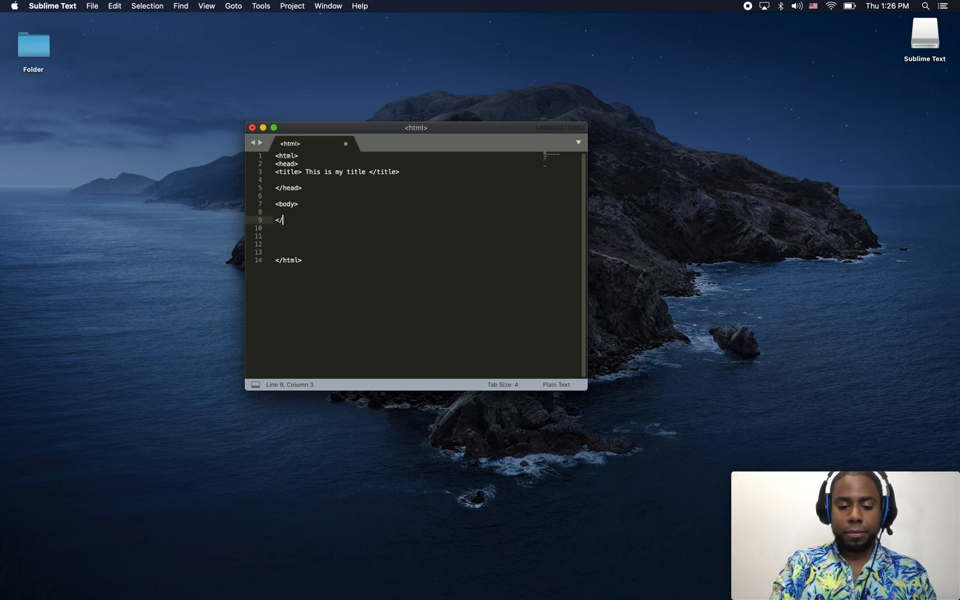
text(body)
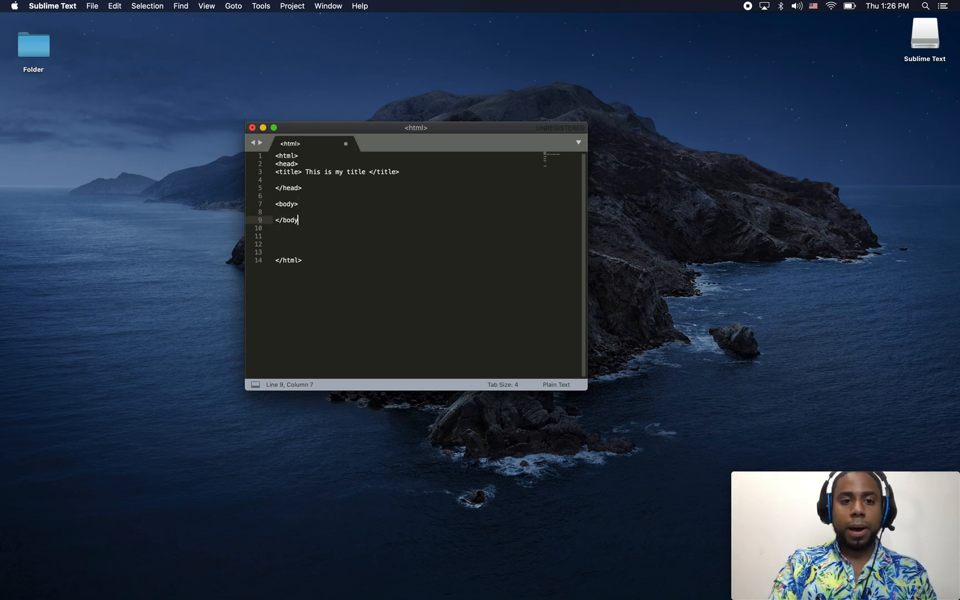
text(>)
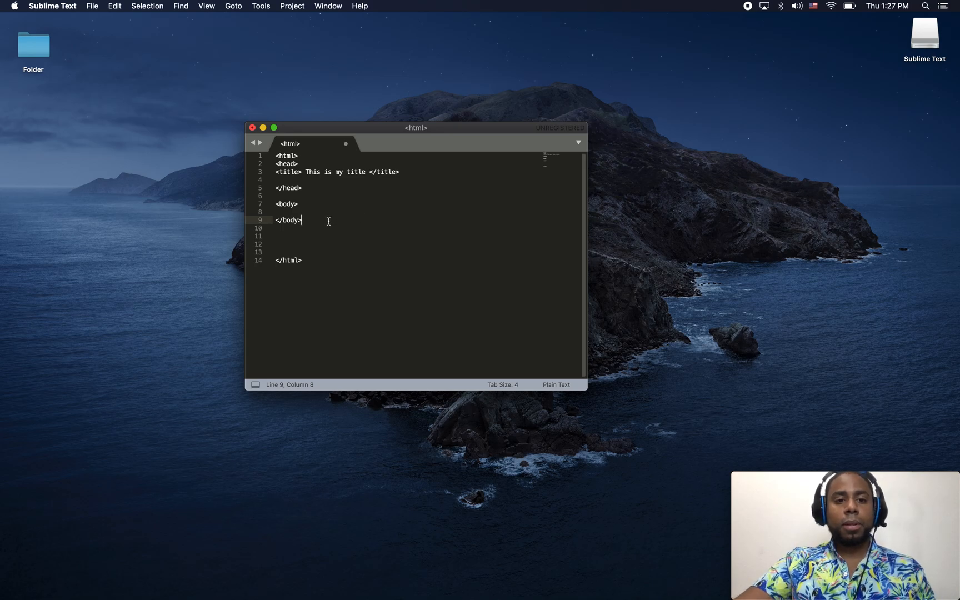
mouse_move(360, 185)
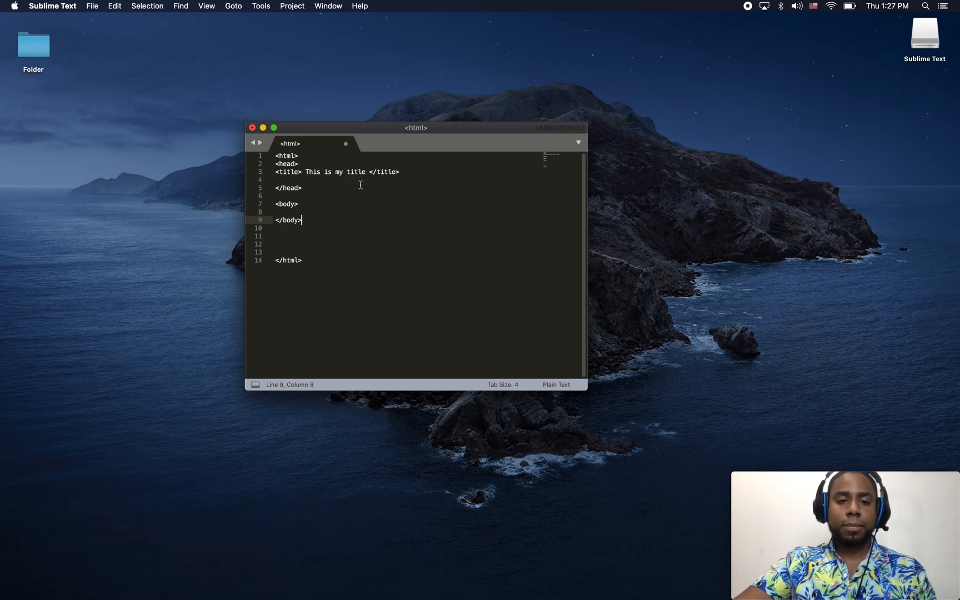
mouse_move(108, 15)
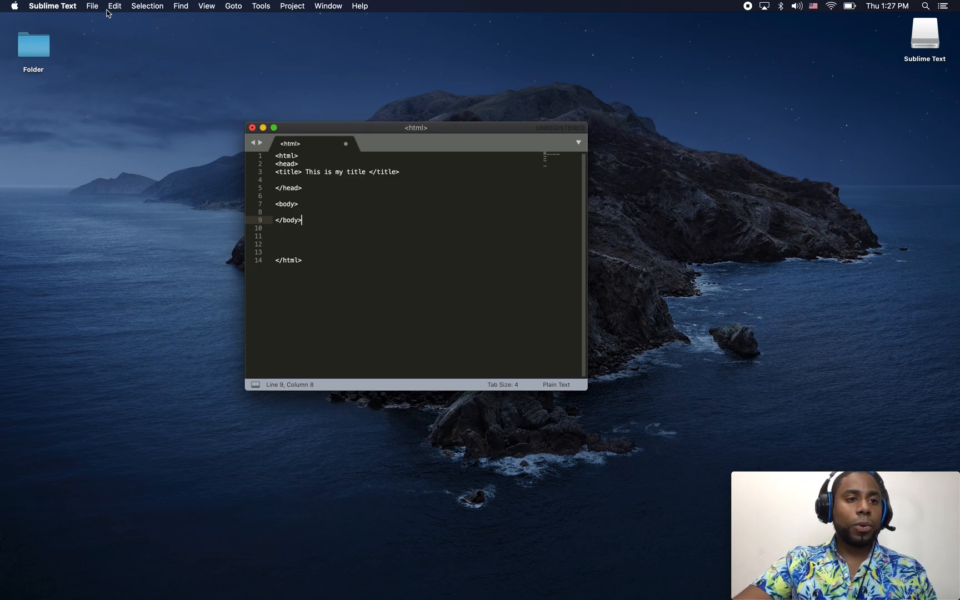
Step: Save the document to the Desktop with the name 'index'
click(92, 6)
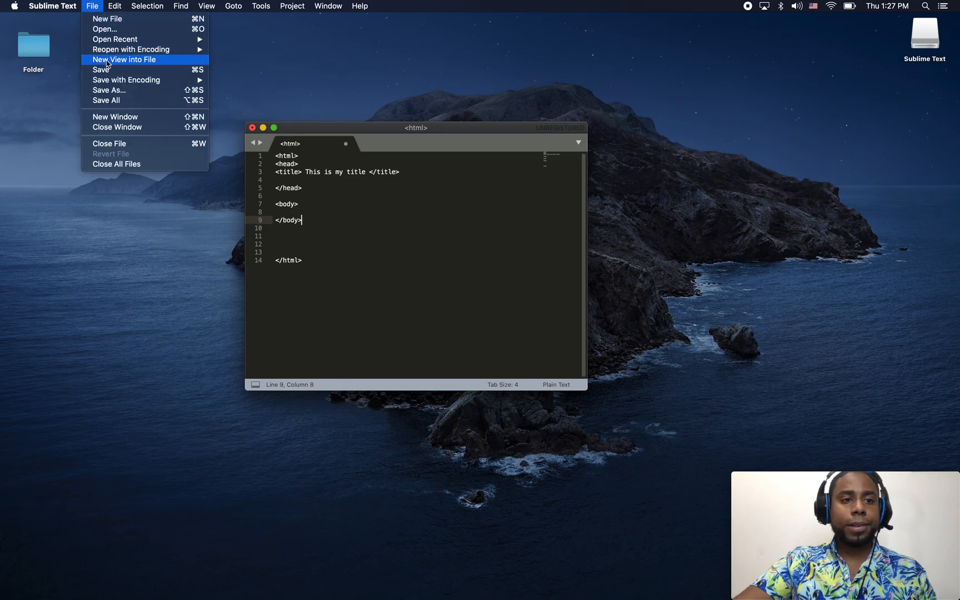
mouse_move(107, 70)
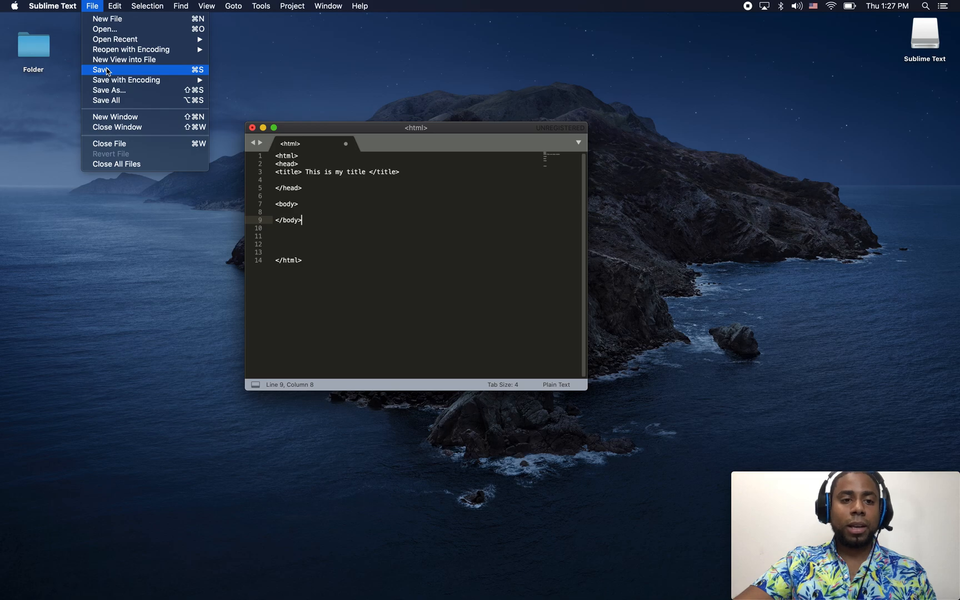
click(102, 70)
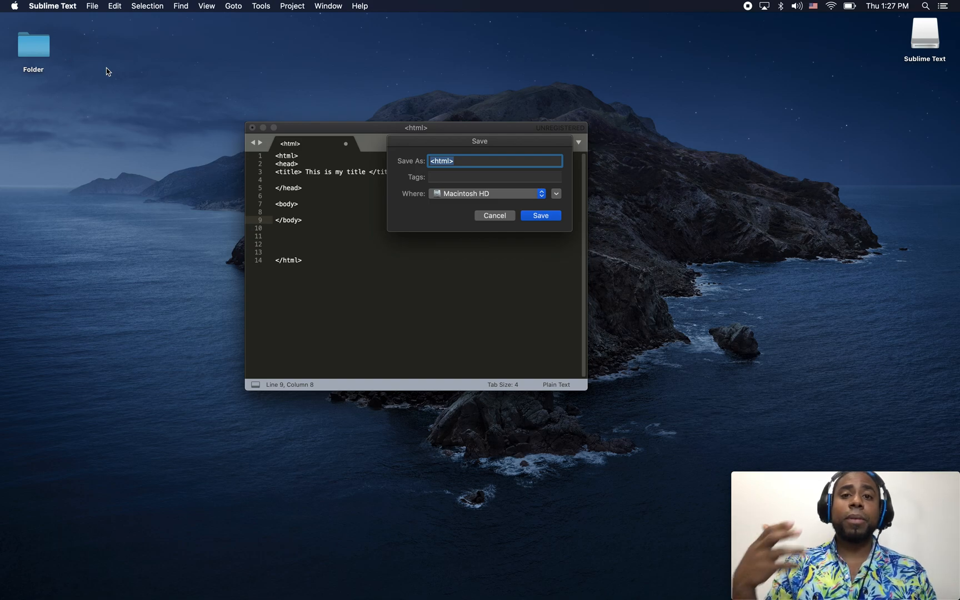
mouse_move(506, 194)
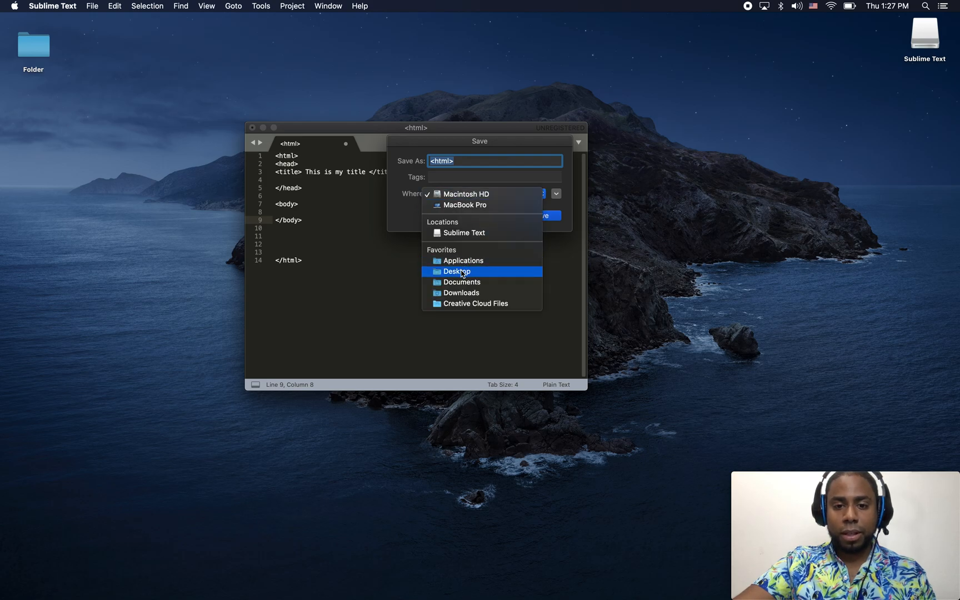
click(457, 272)
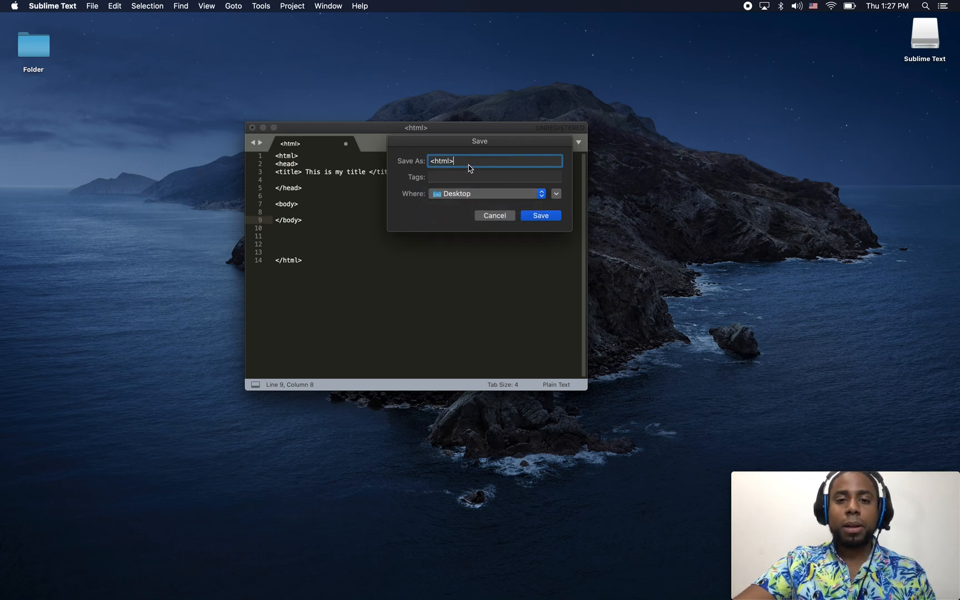
text(h)
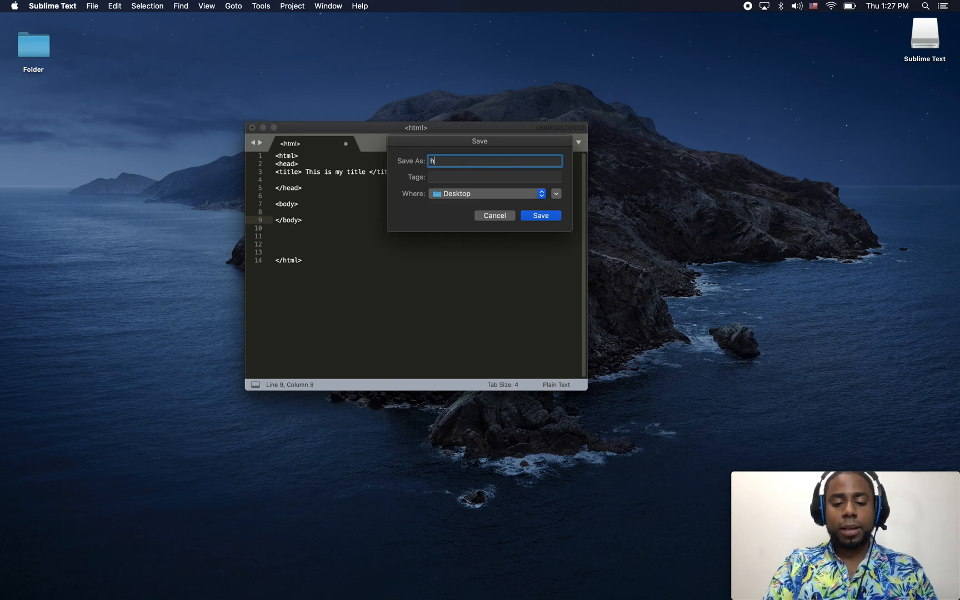
text(index)
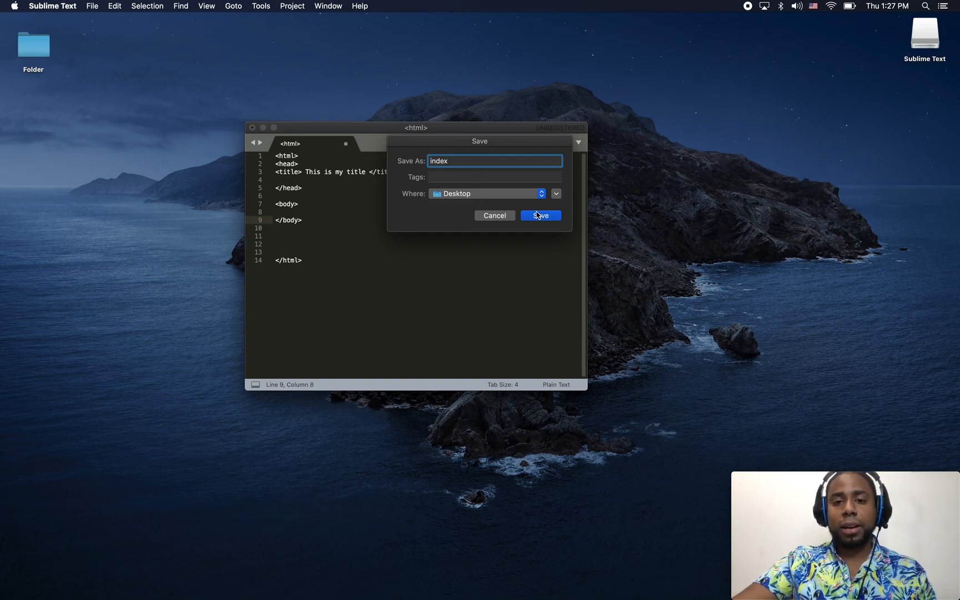
click(541, 215)
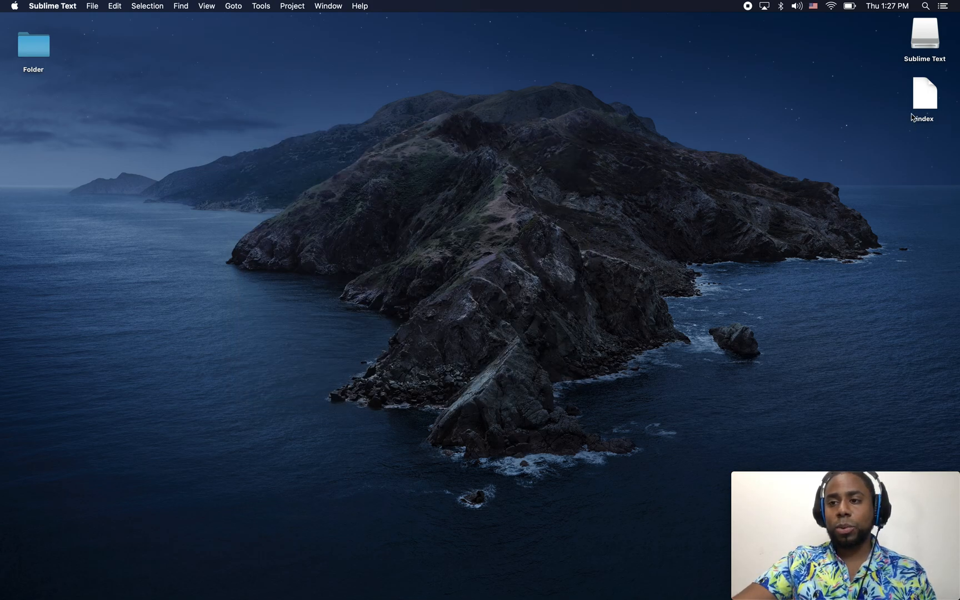
mouse_move(938, 126)
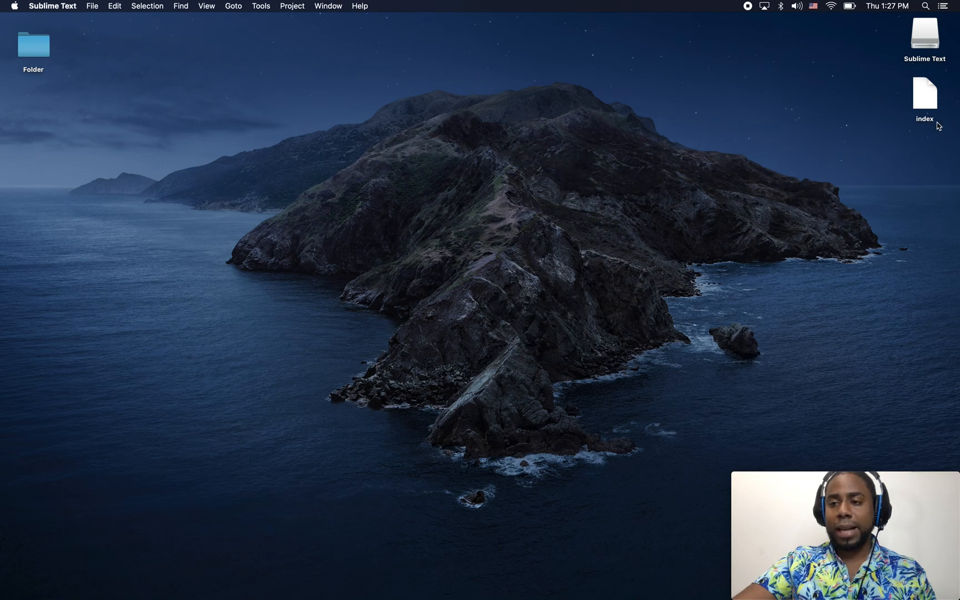
click(925, 93)
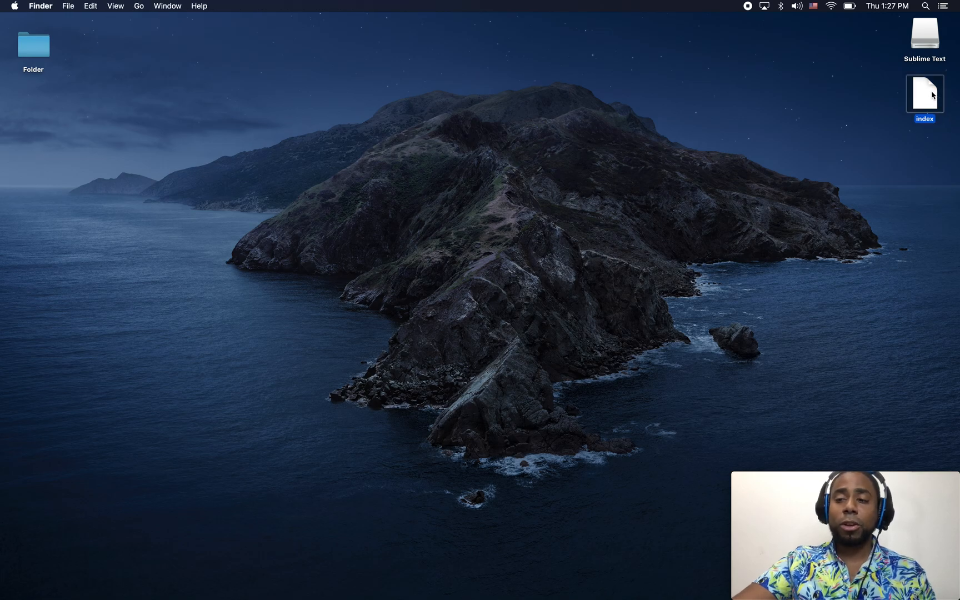
double_click(925, 94)
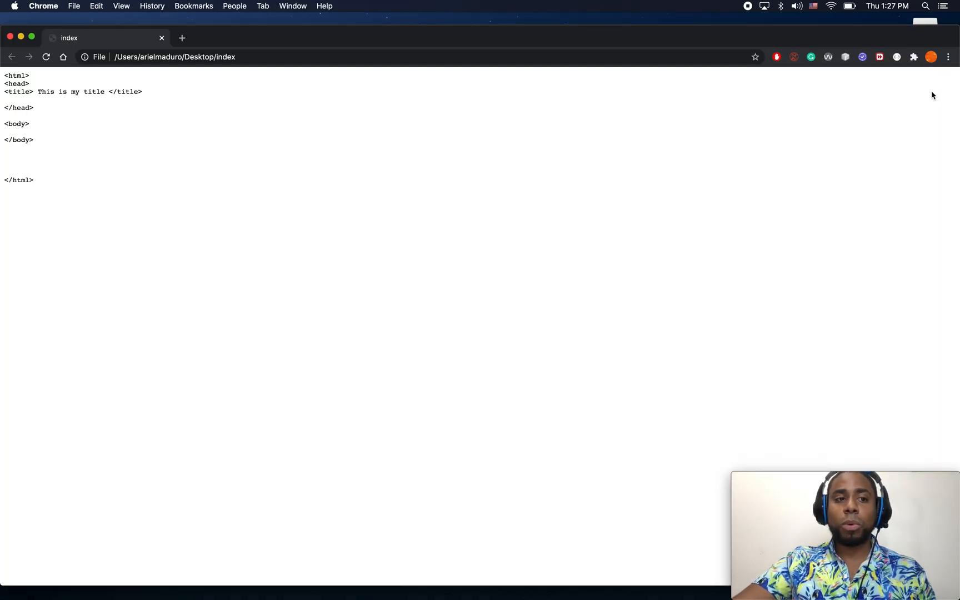
mouse_move(587, 78)
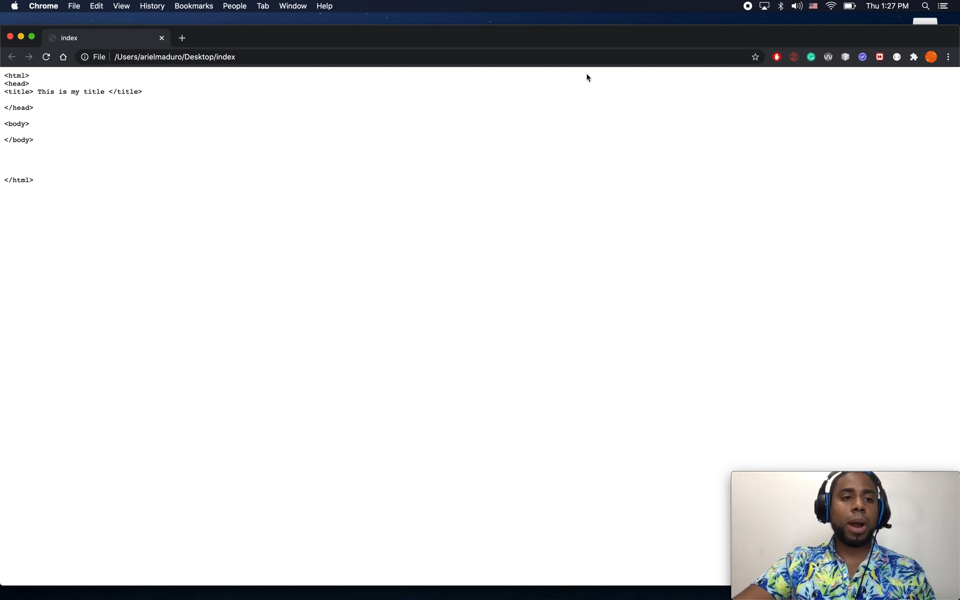
drag(4, 132, 33, 179)
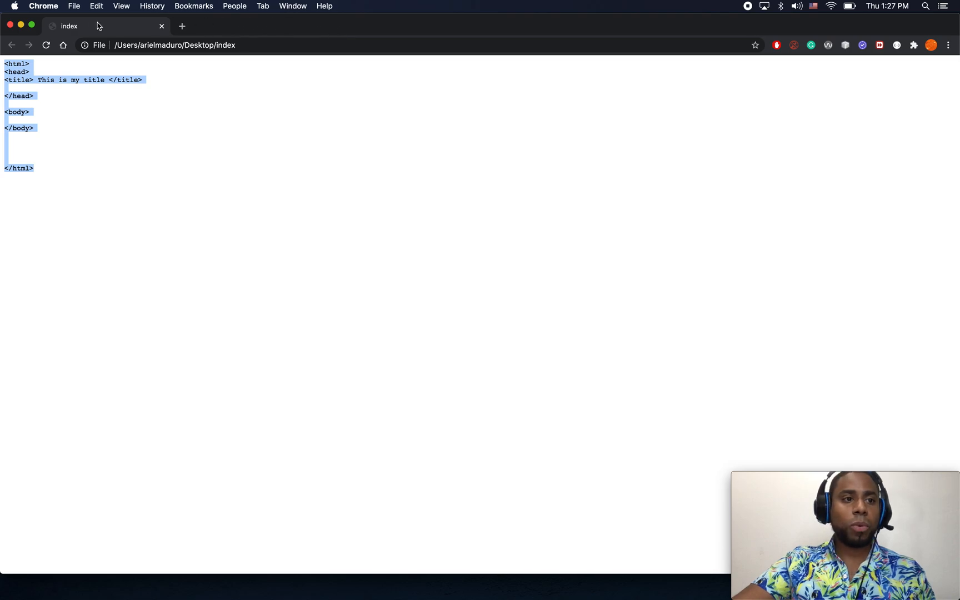
mouse_move(83, 27)
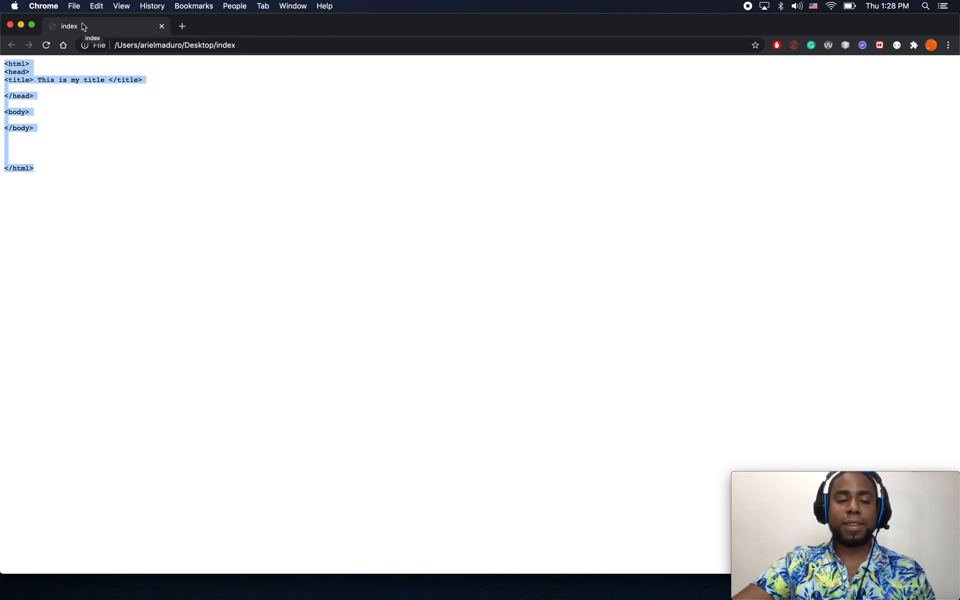
mouse_move(25, 34)
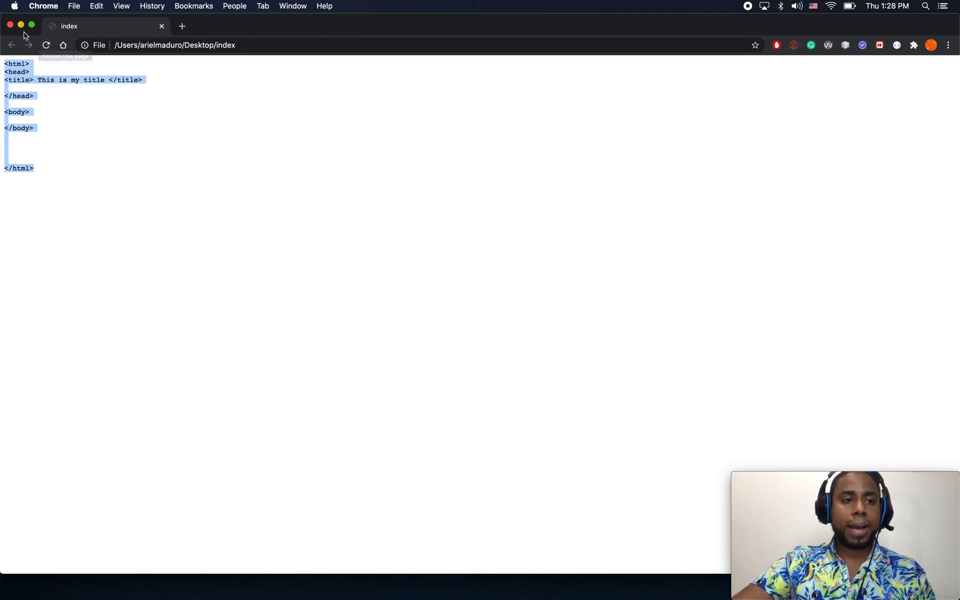
click(12, 24)
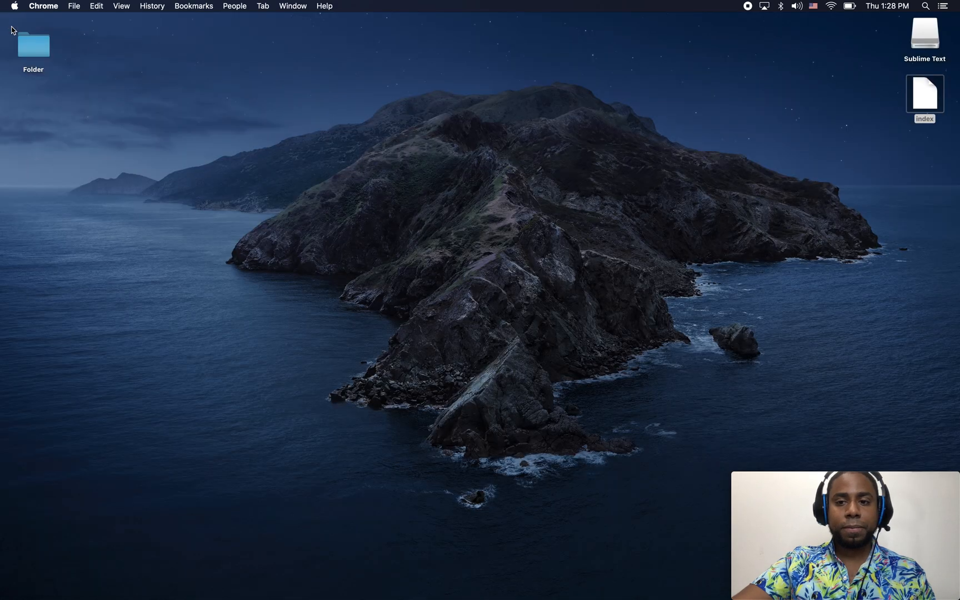
Step: Rename the desktop file 'index' to 'index.html', confirming the .html extension
right_click(926, 92)
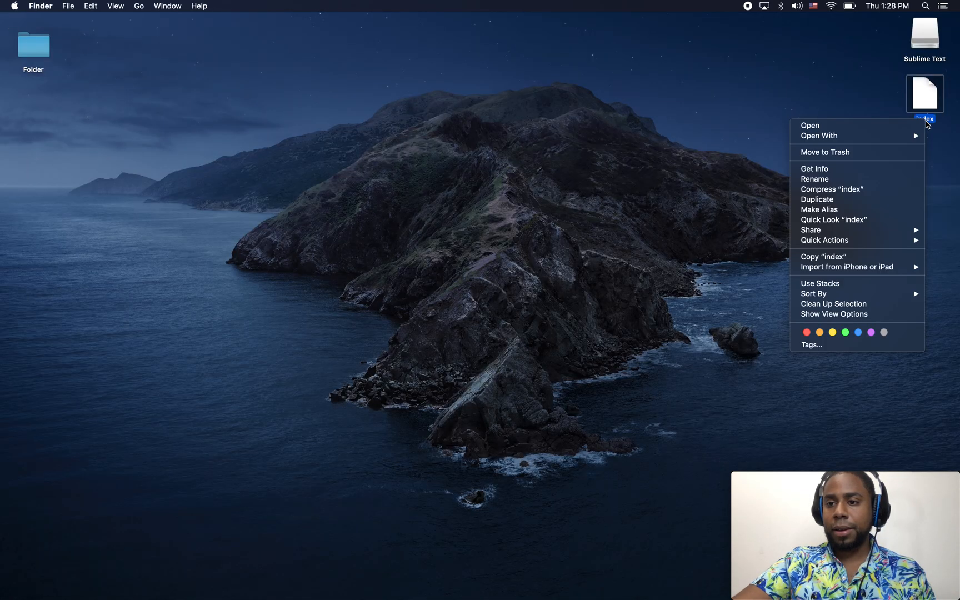
mouse_move(946, 191)
text(.html)
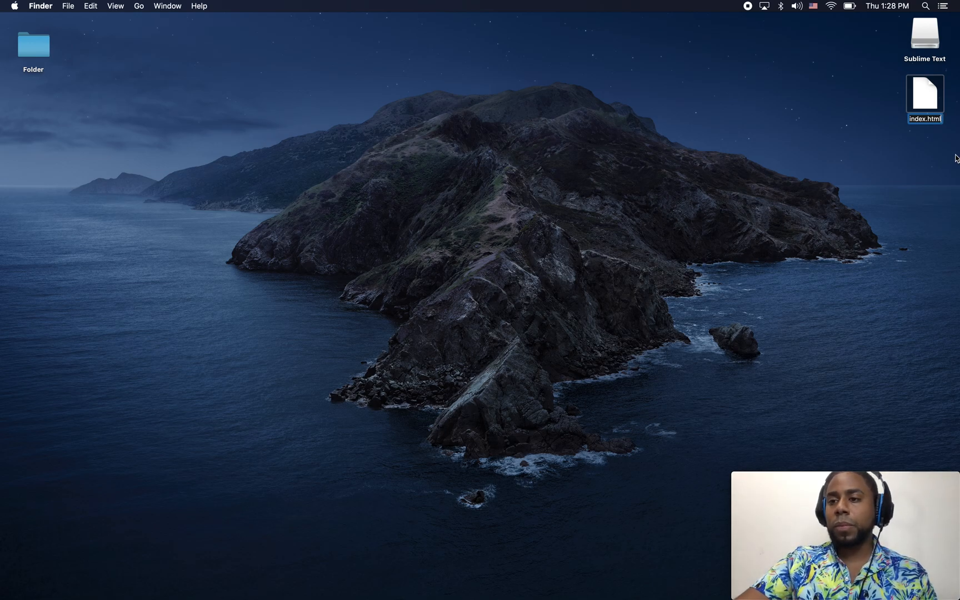
key(Return)
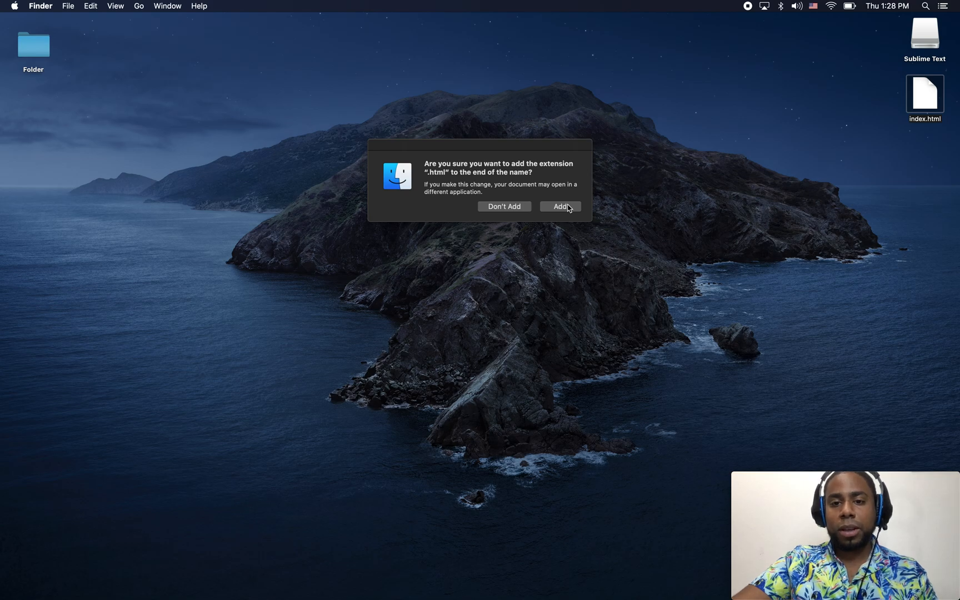
click(560, 206)
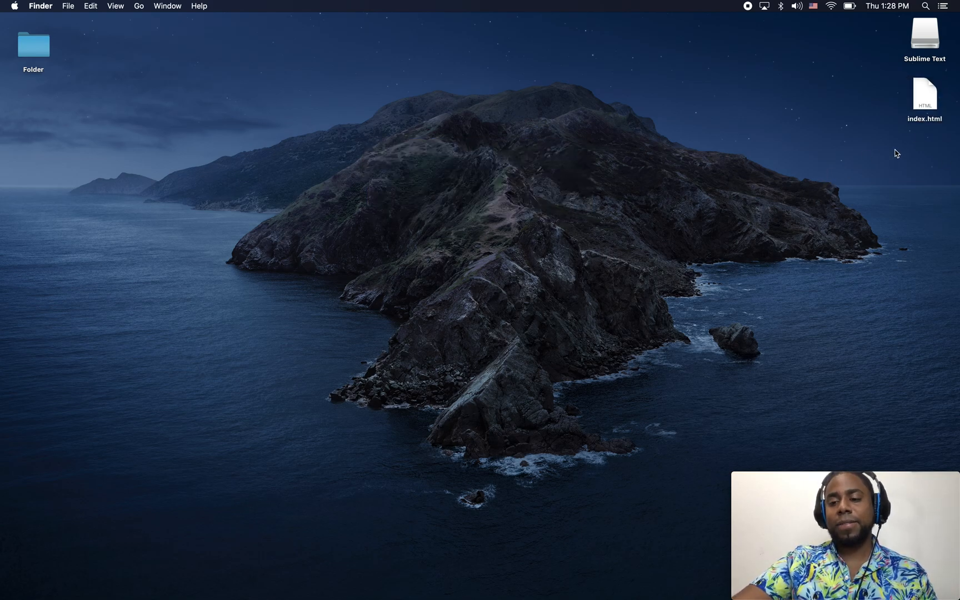
click(925, 94)
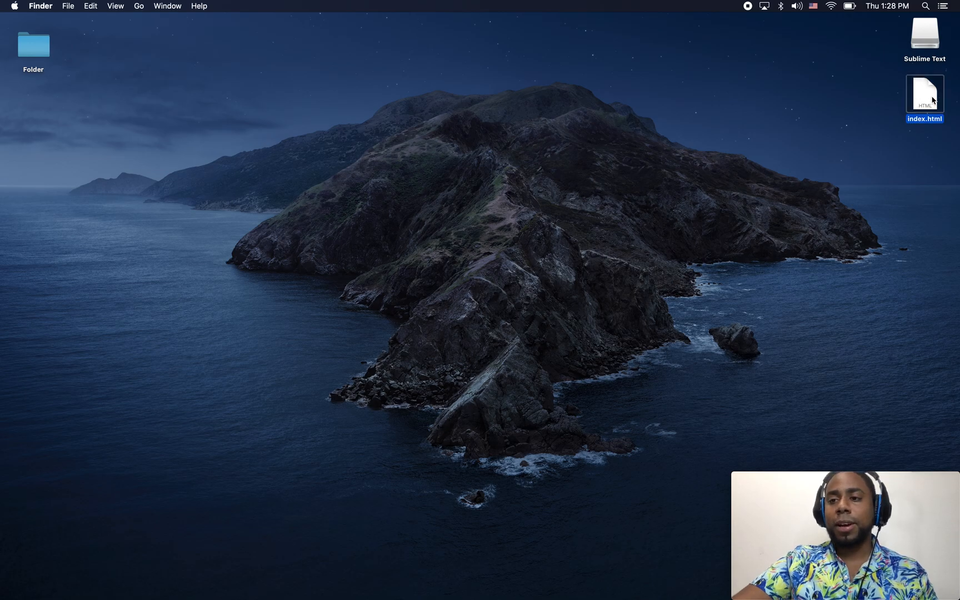
Step: Open index.html in Chrome to view the 'This is my title' page, then close the window
double_click(924, 94)
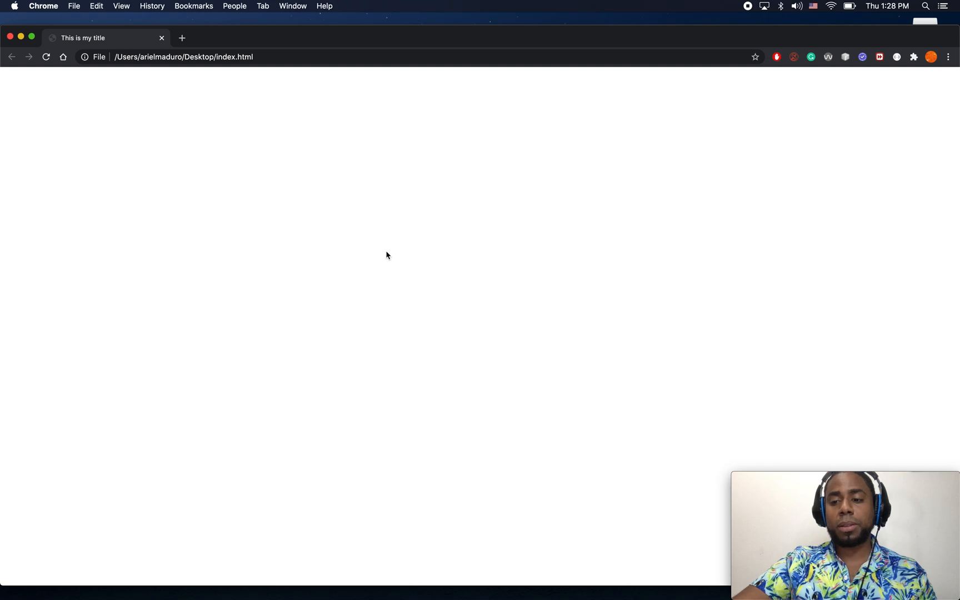
mouse_move(34, 44)
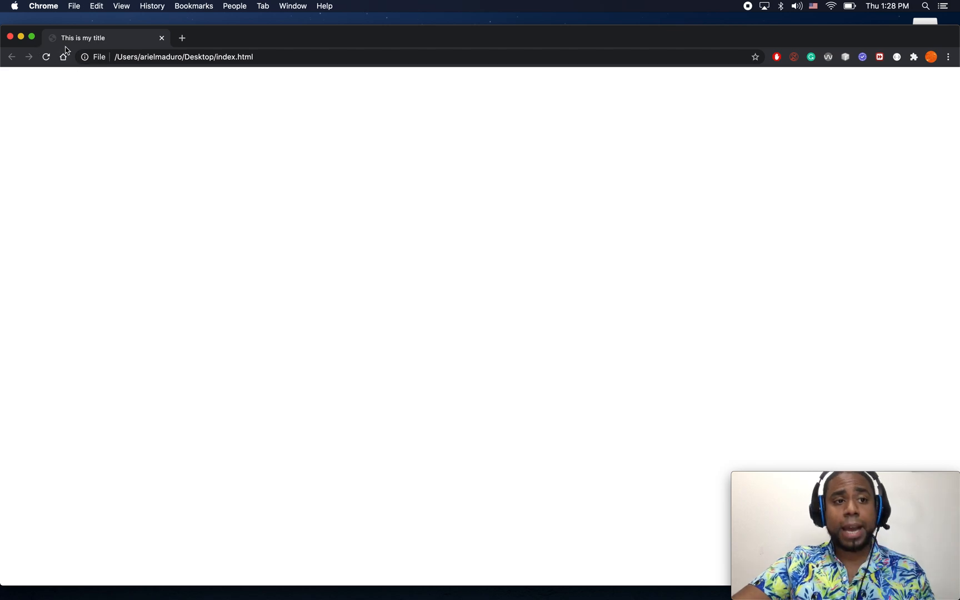
mouse_move(107, 50)
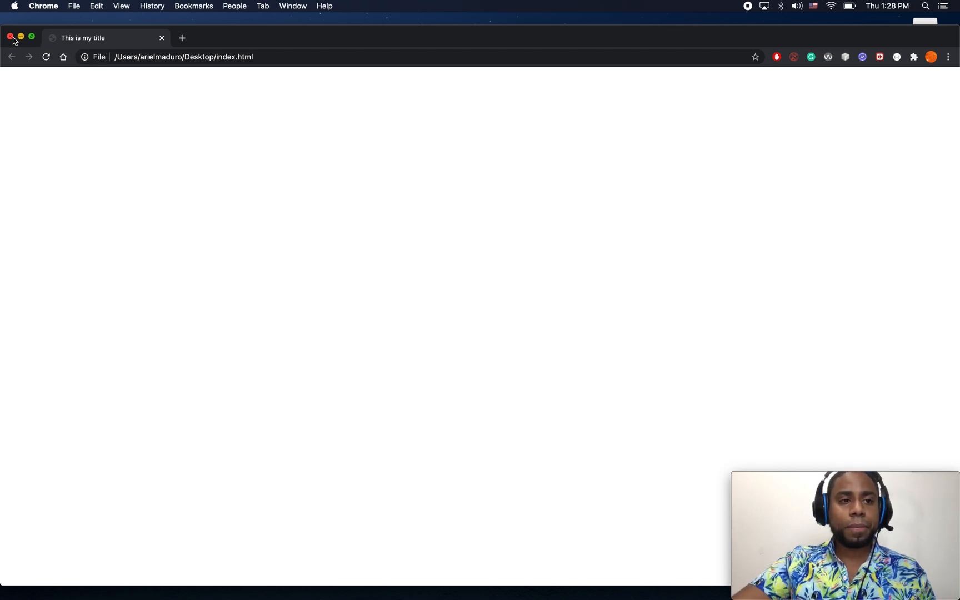
click(9, 38)
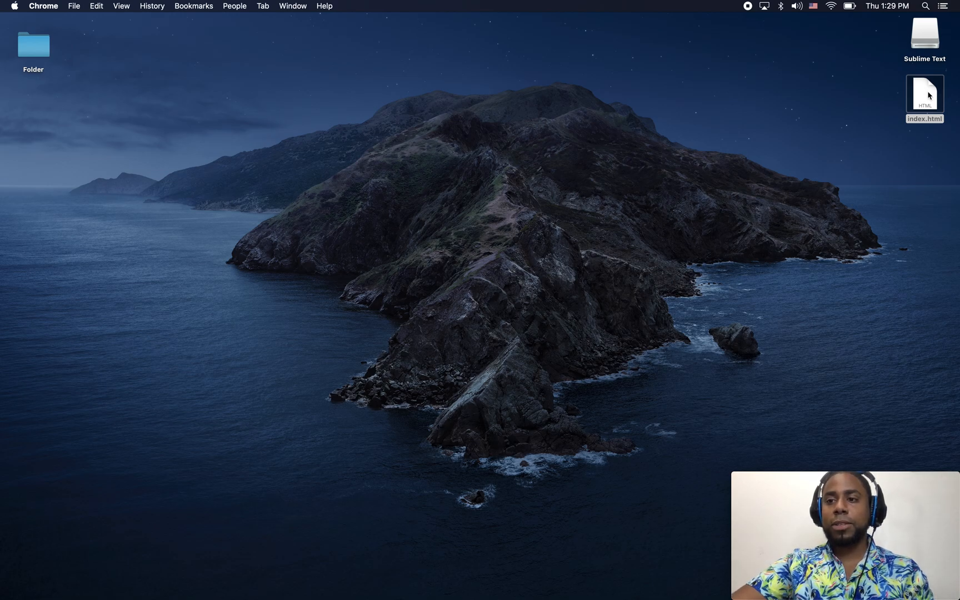
Step: Open index.html from the desktop with Sublime Text via the right-click menu
right_click(926, 93)
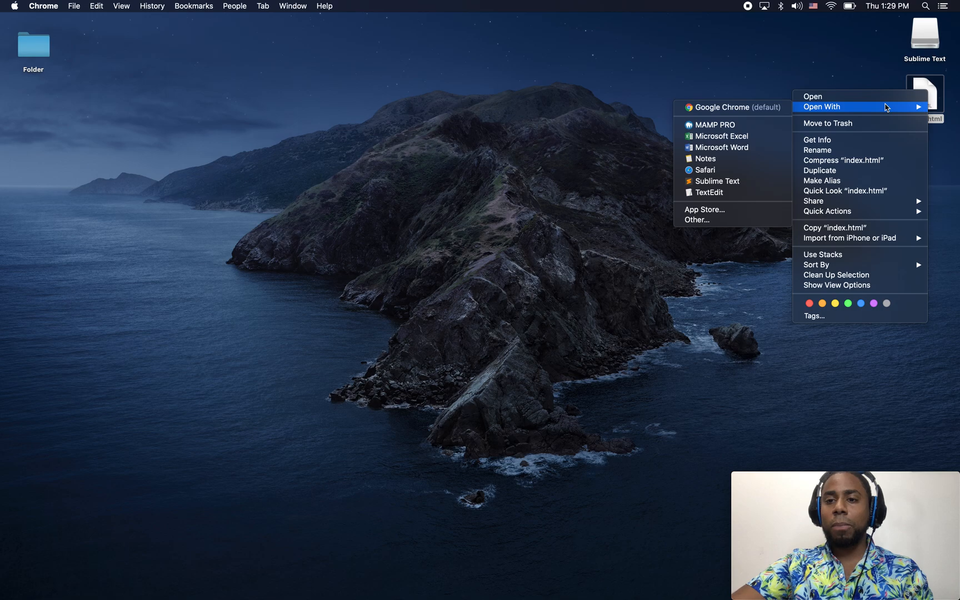
mouse_move(726, 181)
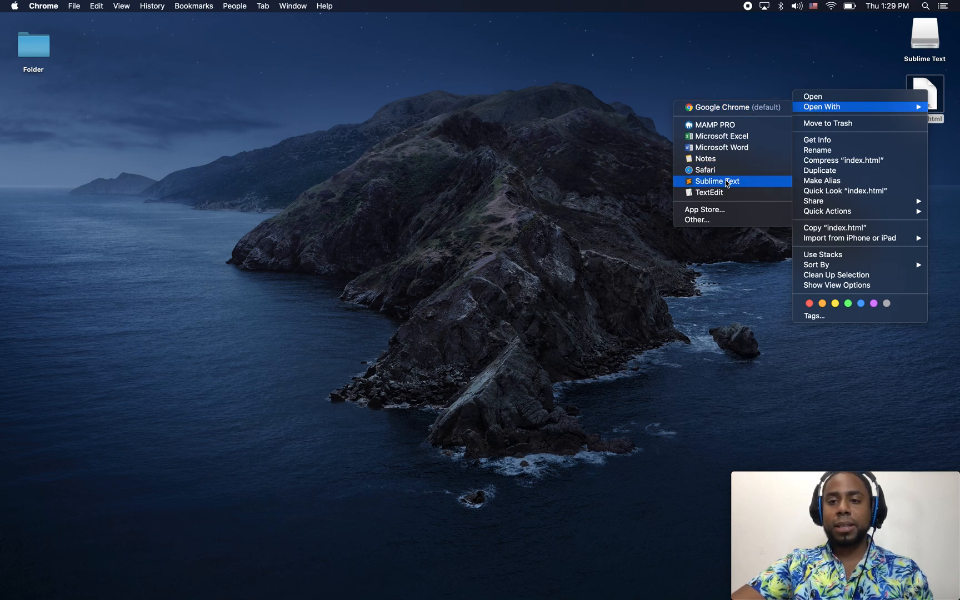
mouse_move(719, 193)
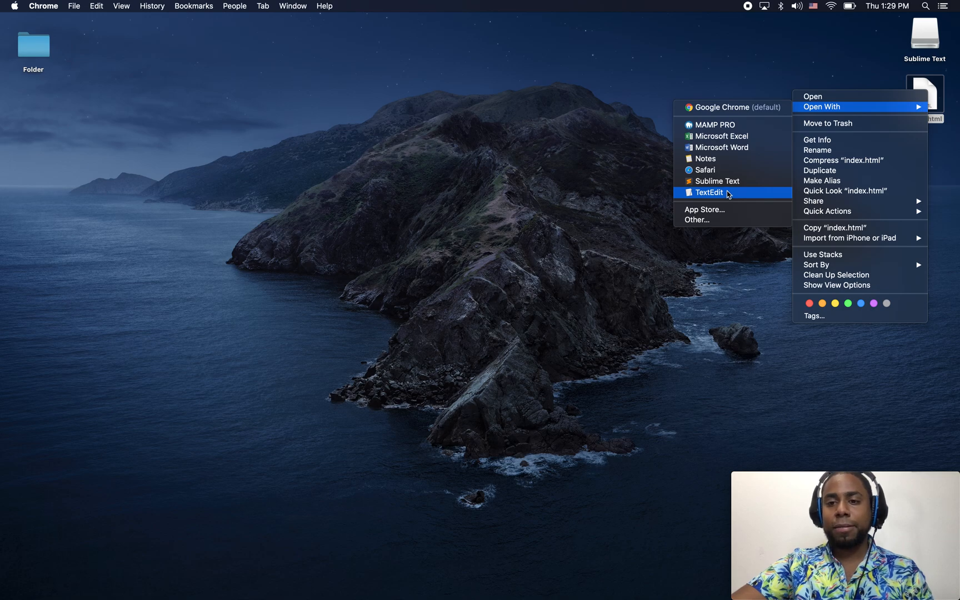
mouse_move(724, 184)
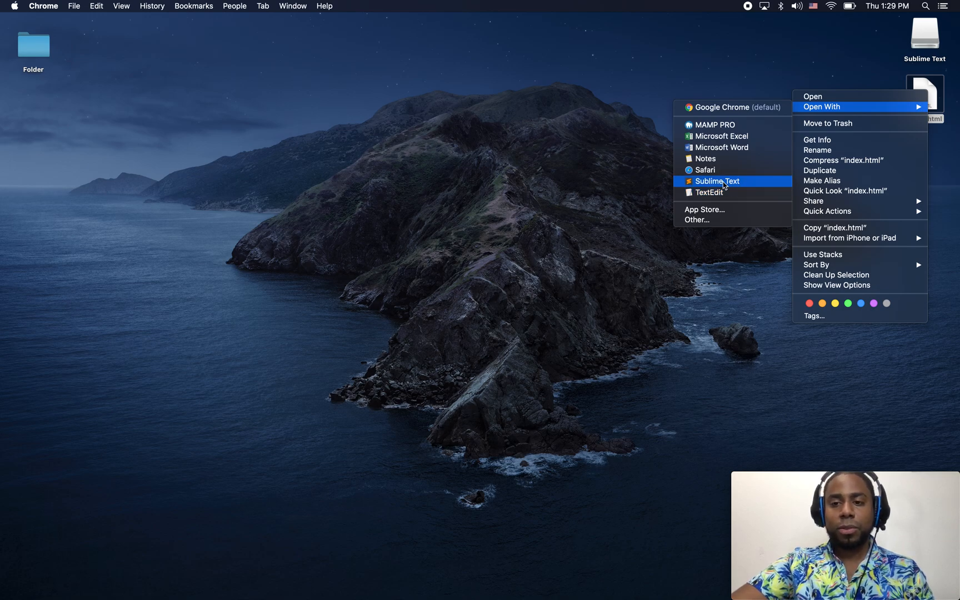
click(718, 181)
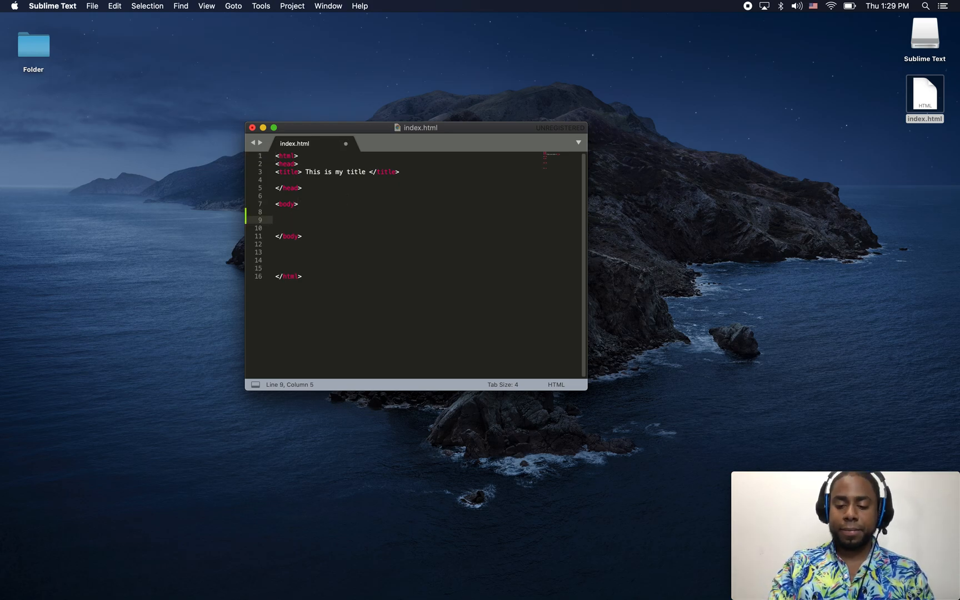
Step: Add an <h1>heading</h1> element inside the body
text(<)
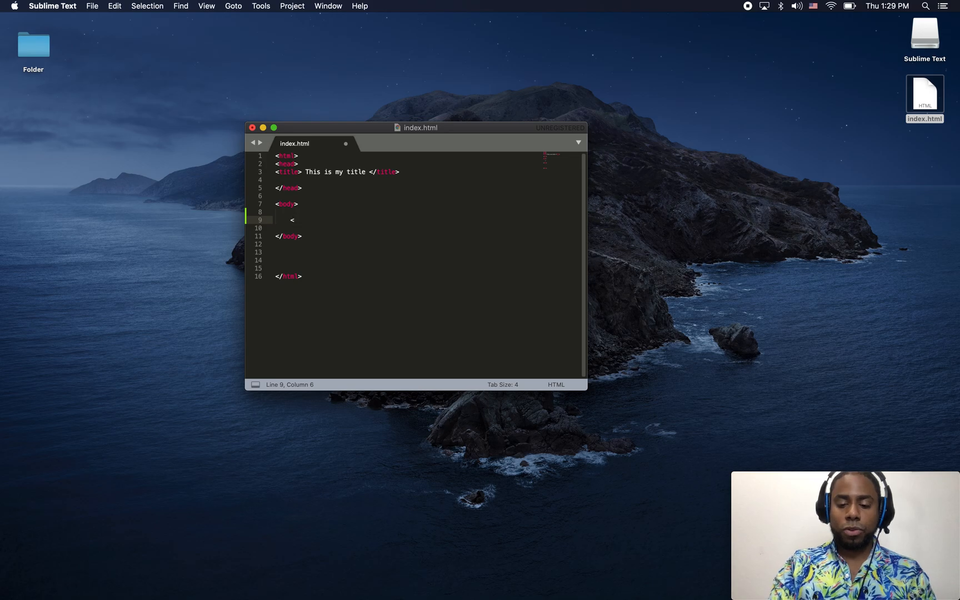
text(h1)
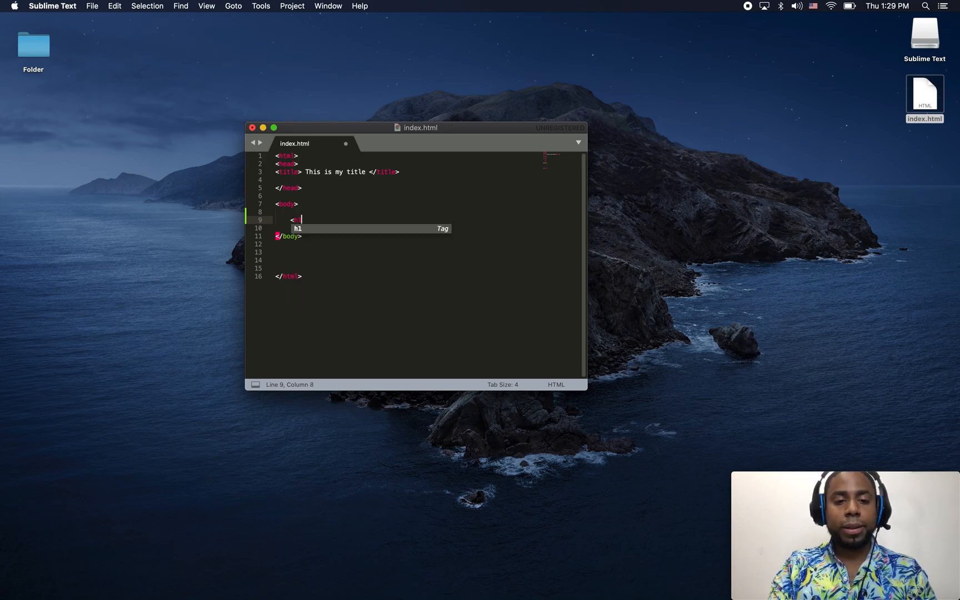
key(Tab)
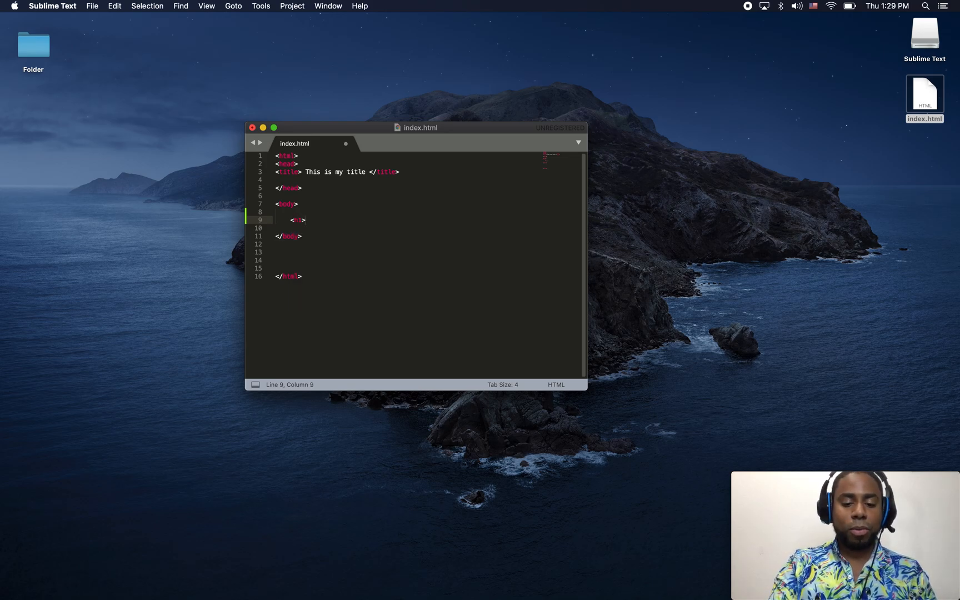
text(heading)
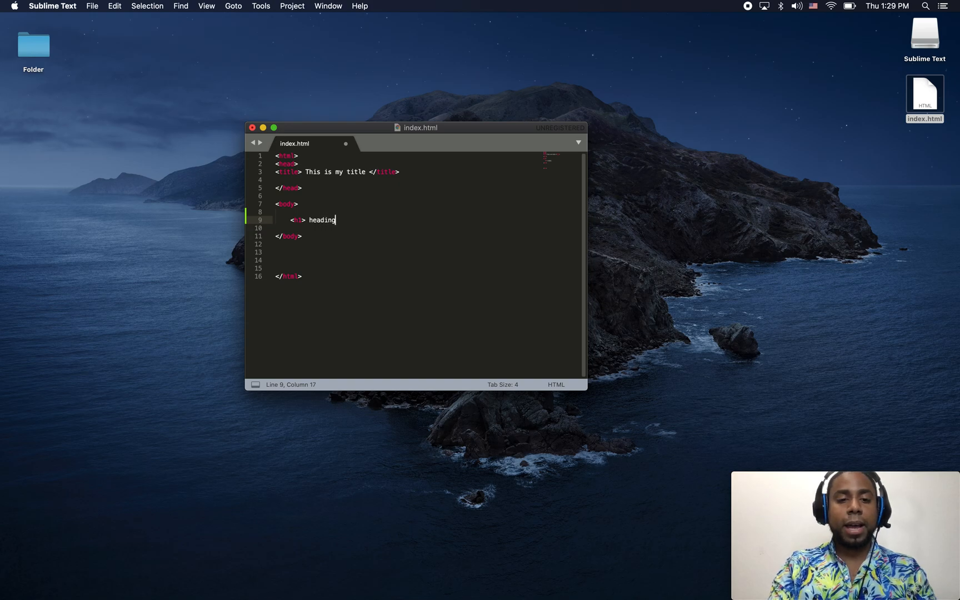
text(" <")
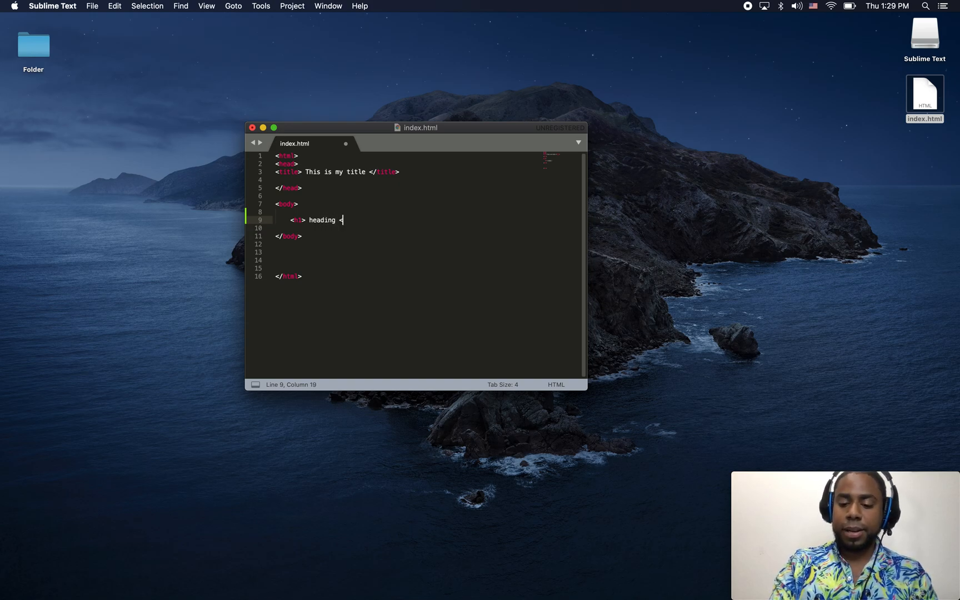
text(/h1>)
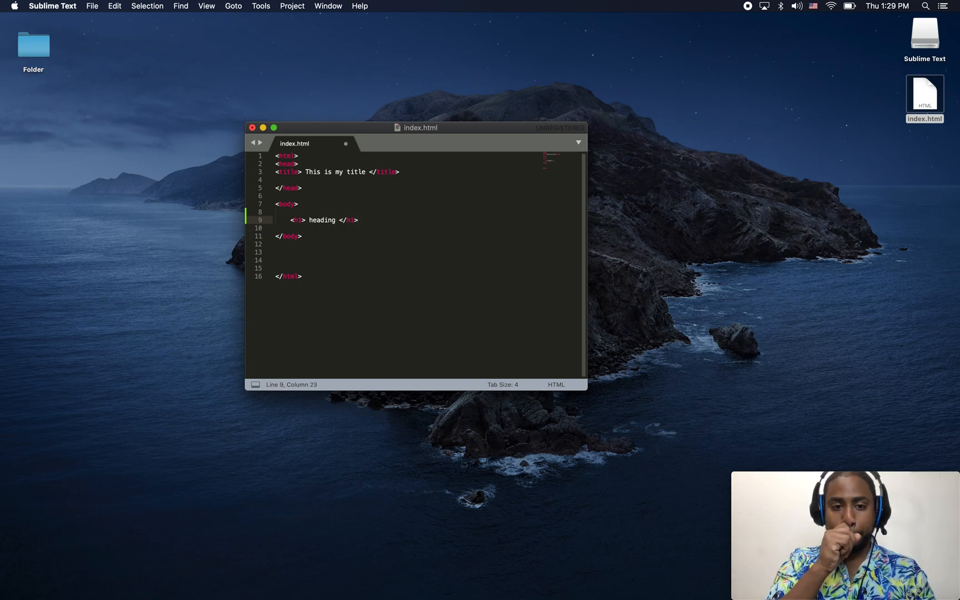
Step: Move the editor window toward the upper left and save index.html
drag(419, 127, 390, 96)
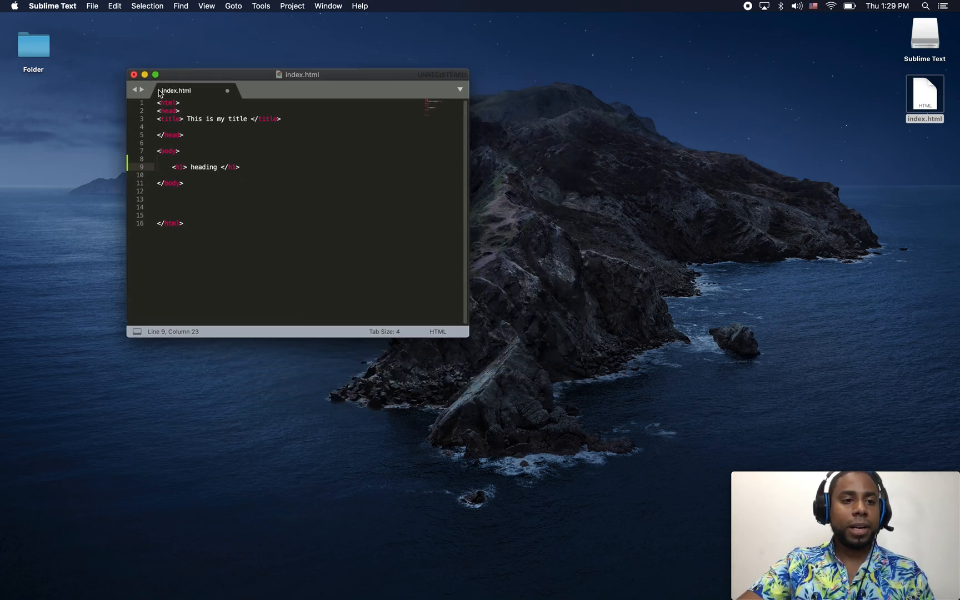
click(92, 6)
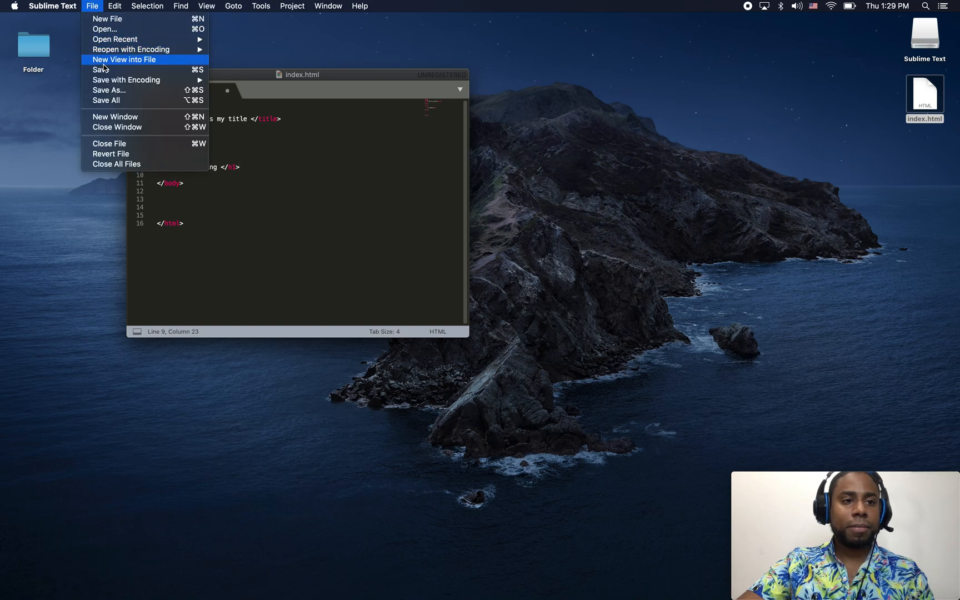
click(98, 70)
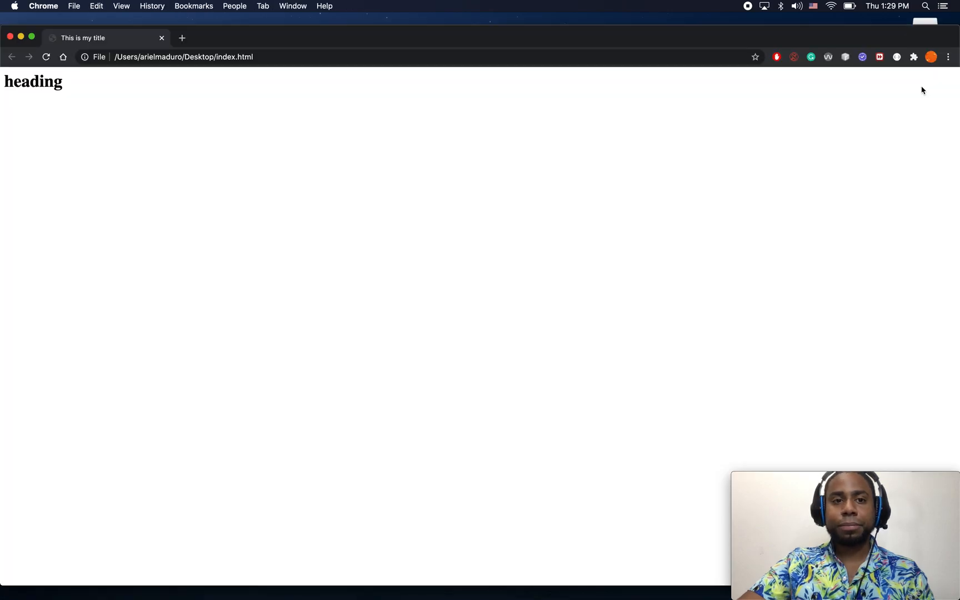
Step: Check index.html titled 'This is my title' in Chrome, then return to Sublime Text
double_click(33, 81)
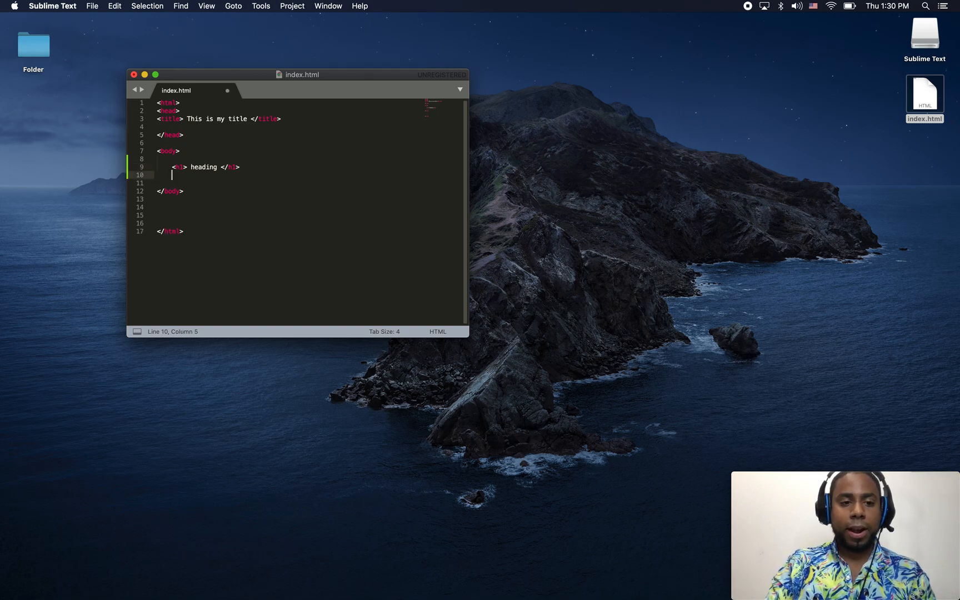
Step: Type the paragraph '<p> hello World </p>' on line 10 and save index.html
text(<)
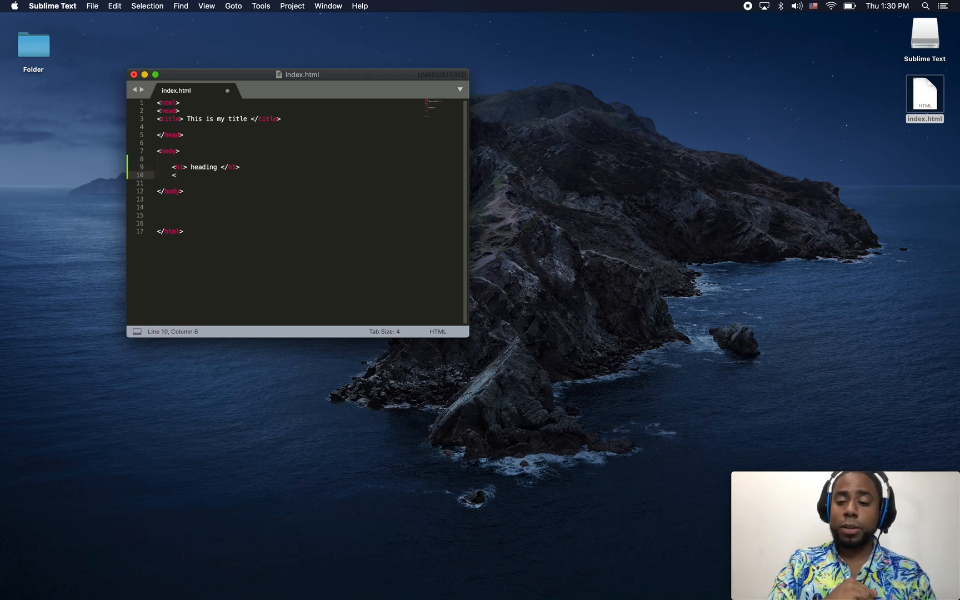
text(p> T)
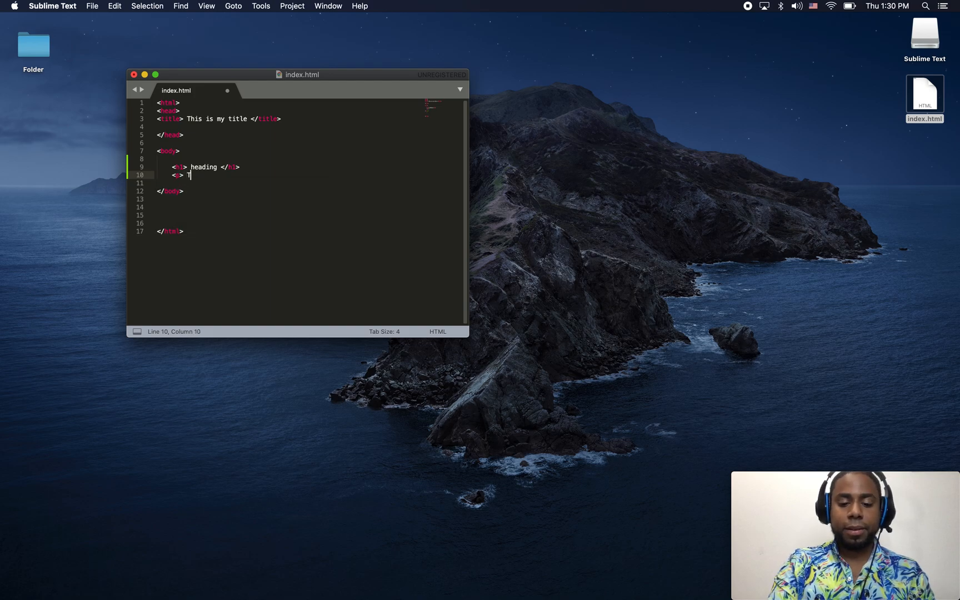
text(el)
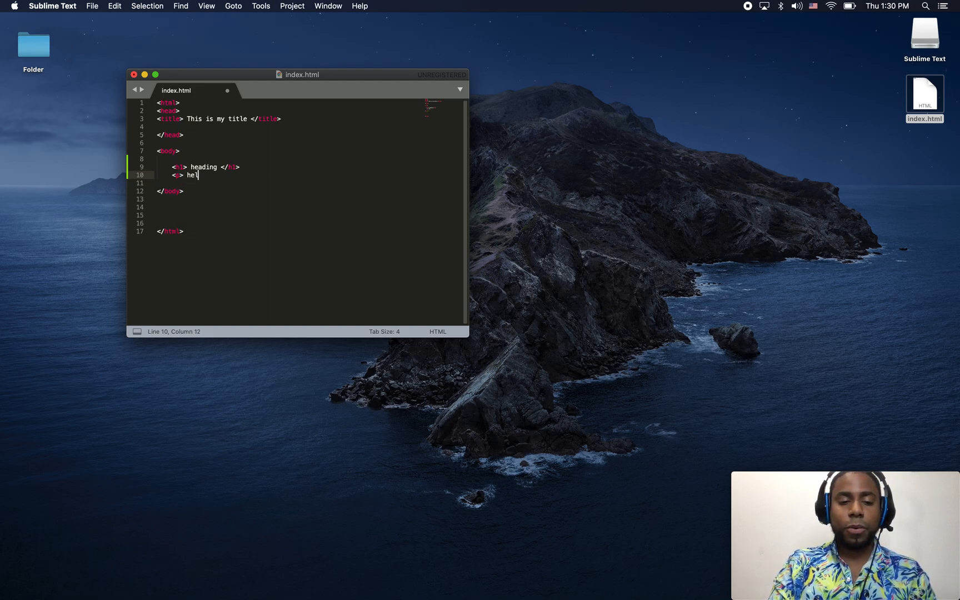
text(lo Wor)
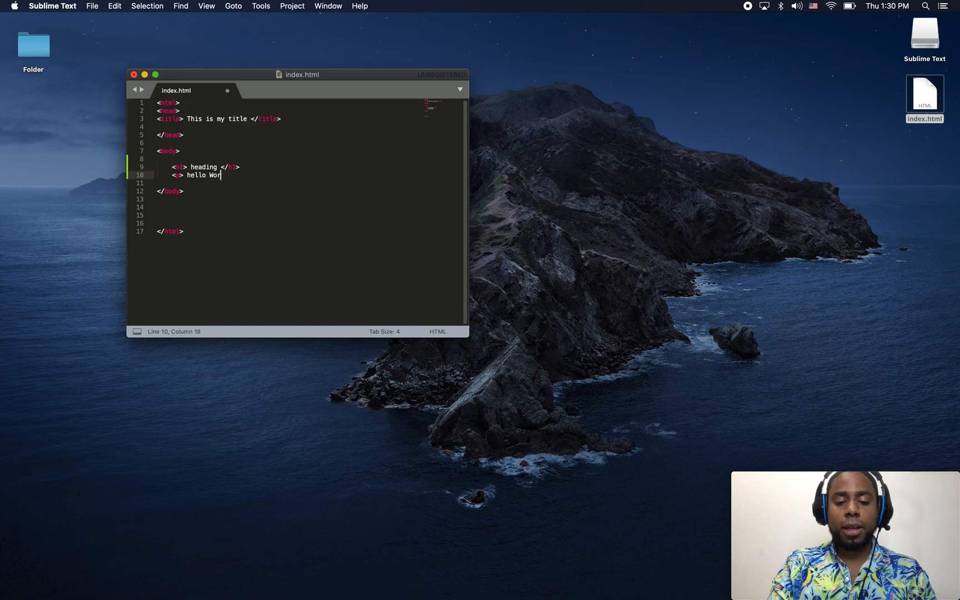
text(ld </ >)
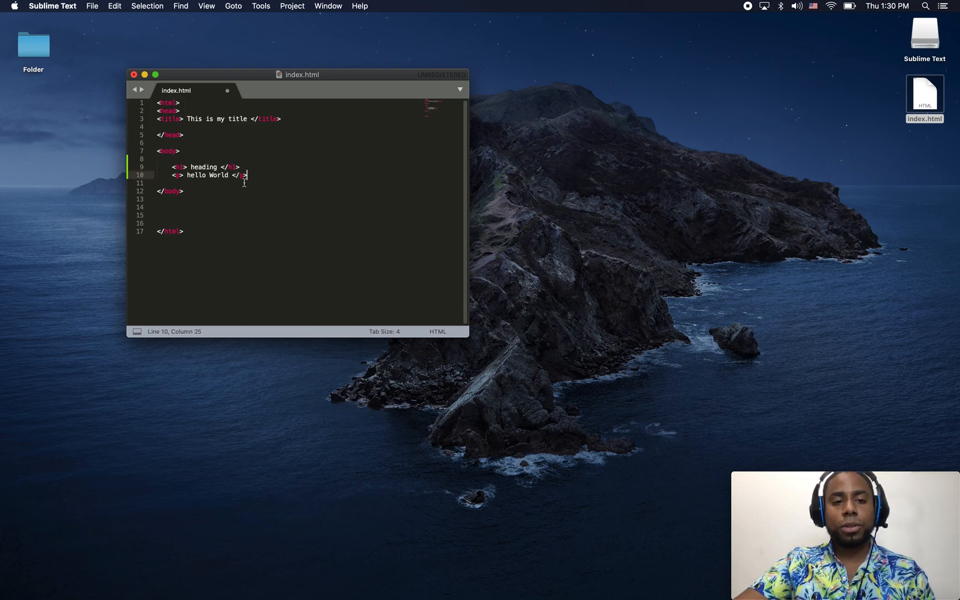
click(91, 6)
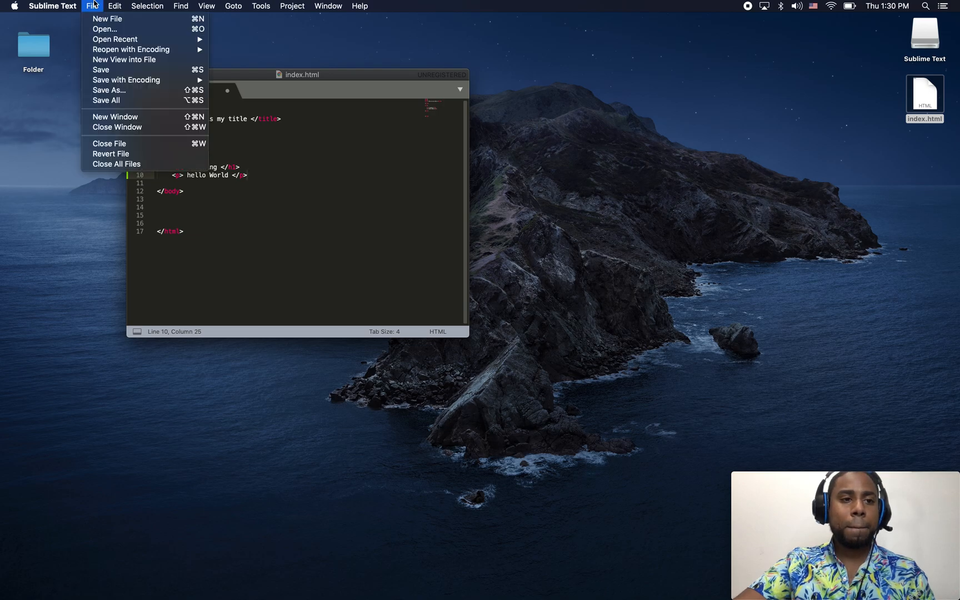
mouse_move(102, 70)
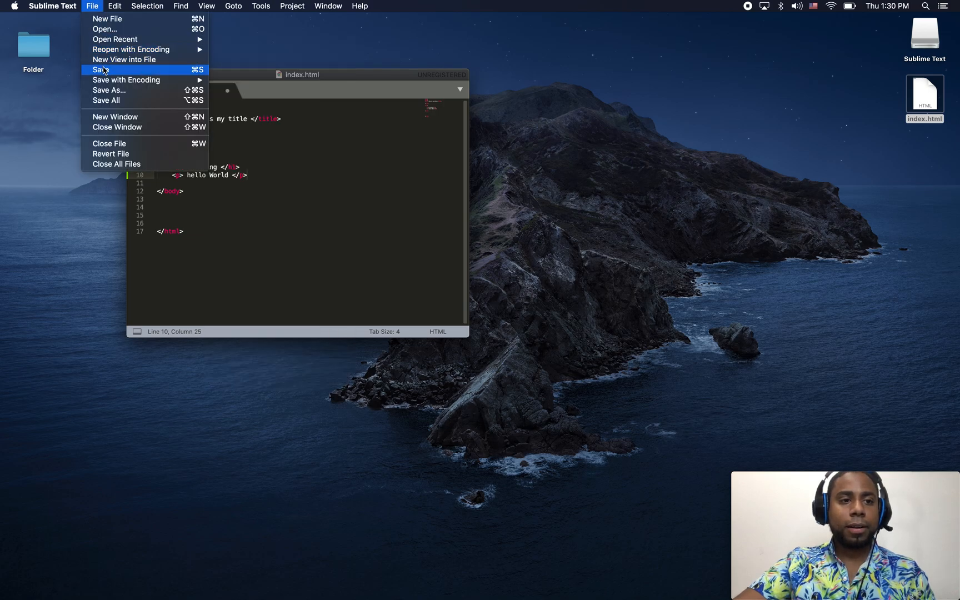
click(99, 70)
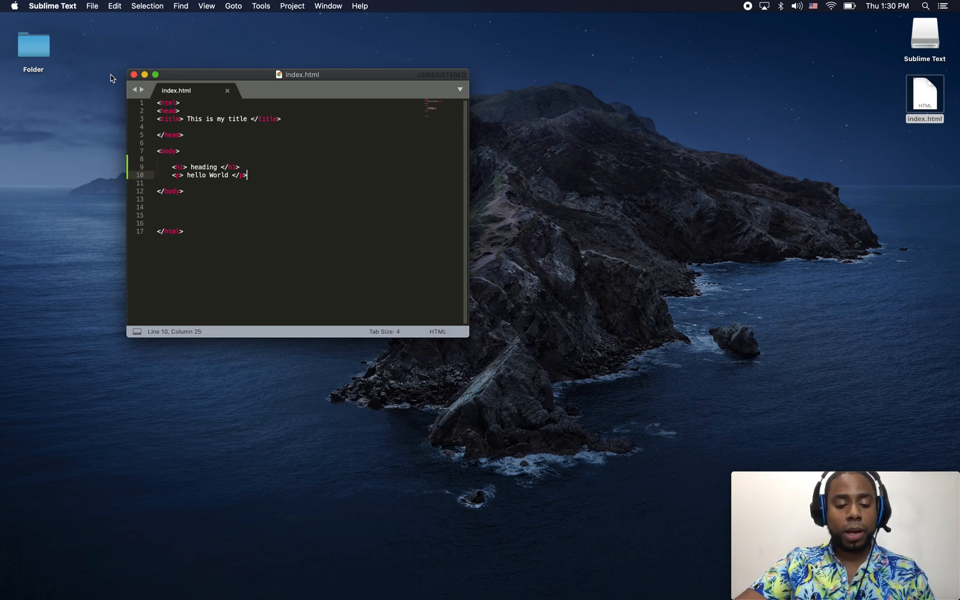
mouse_move(129, 43)
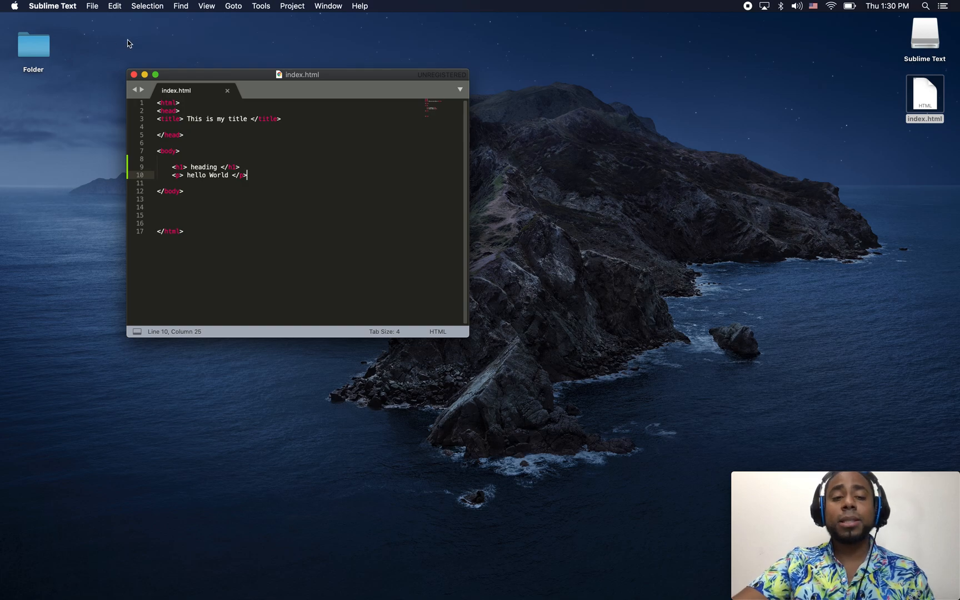
mouse_move(898, 223)
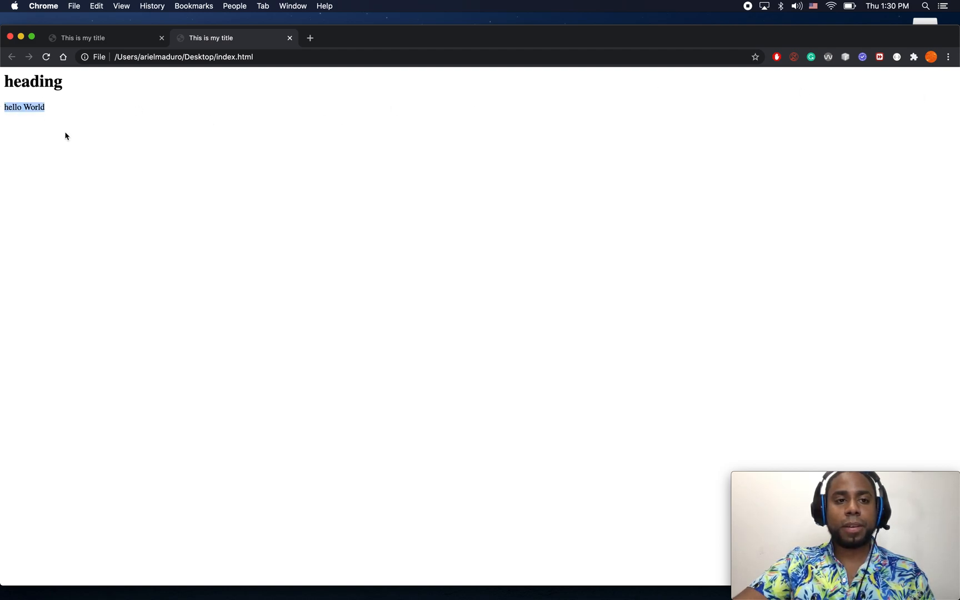
mouse_move(40, 210)
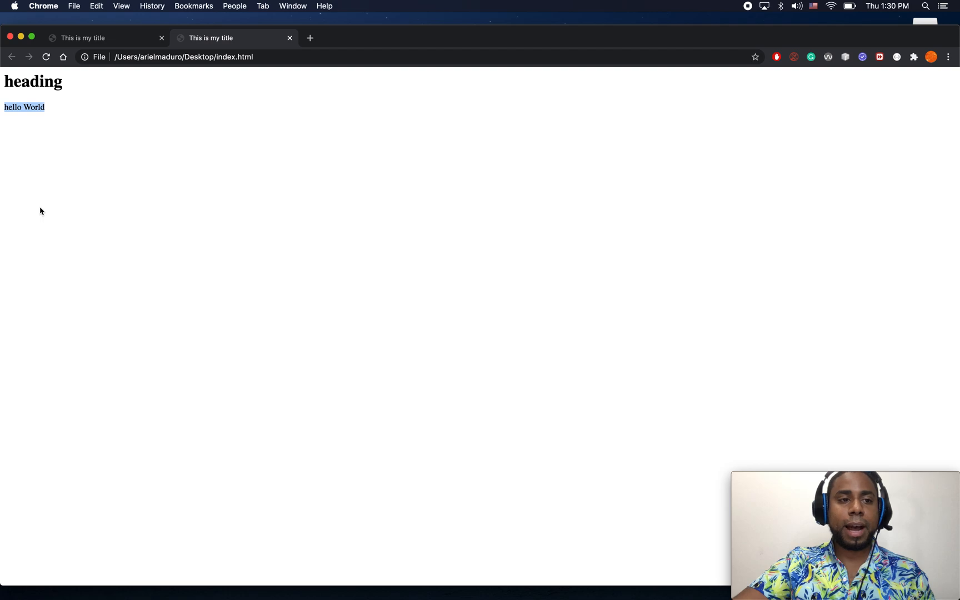
mouse_move(121, 69)
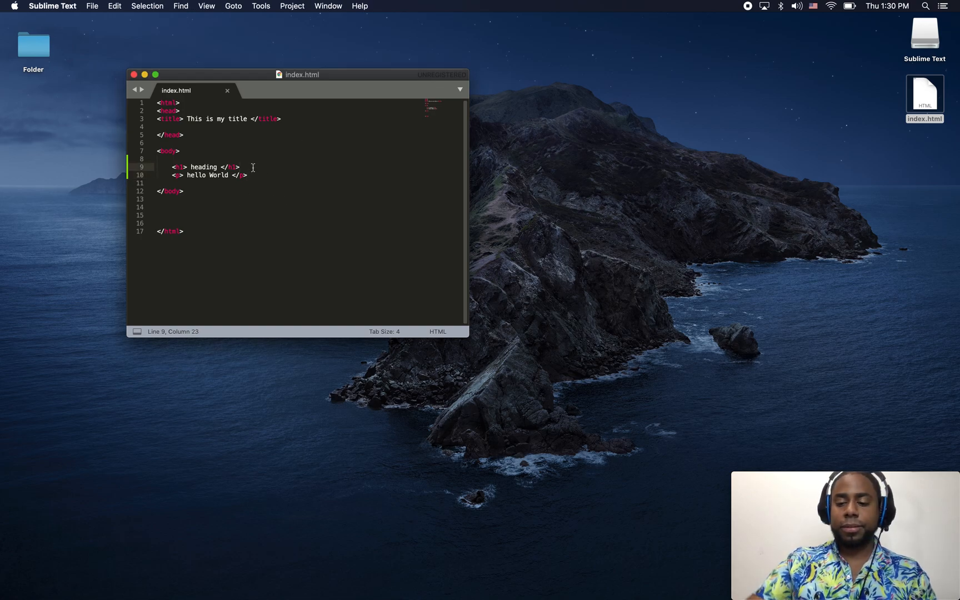
Step: Add the first Heading lines below the h1 heading
key(enter)
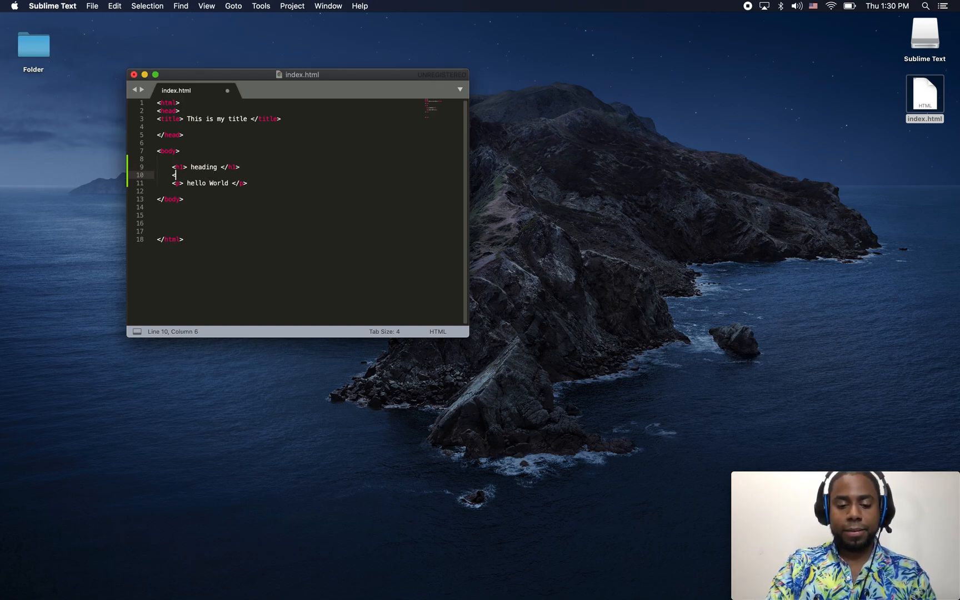
text(p>)
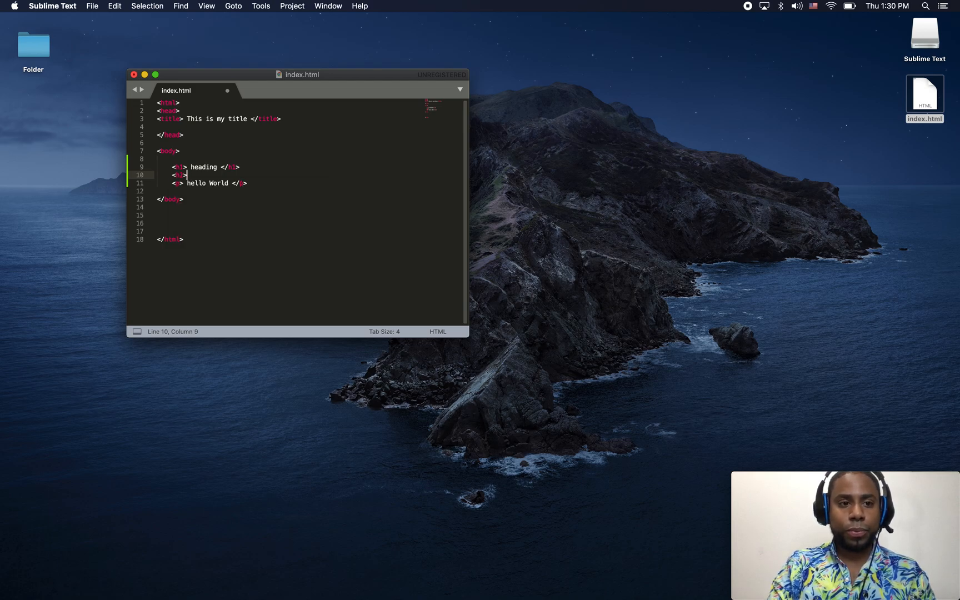
text(H)
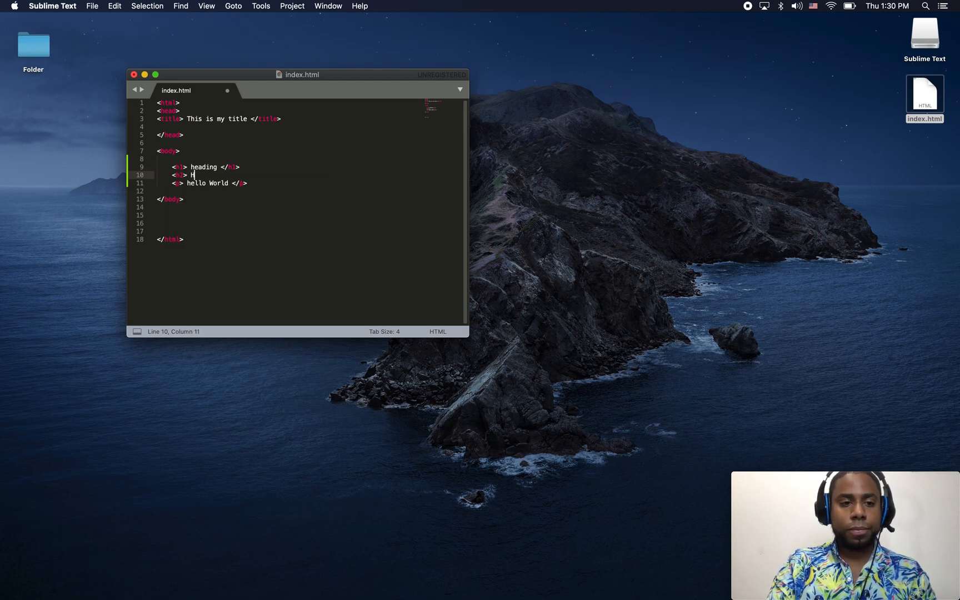
text(eading </h2>)
text(<h3>)
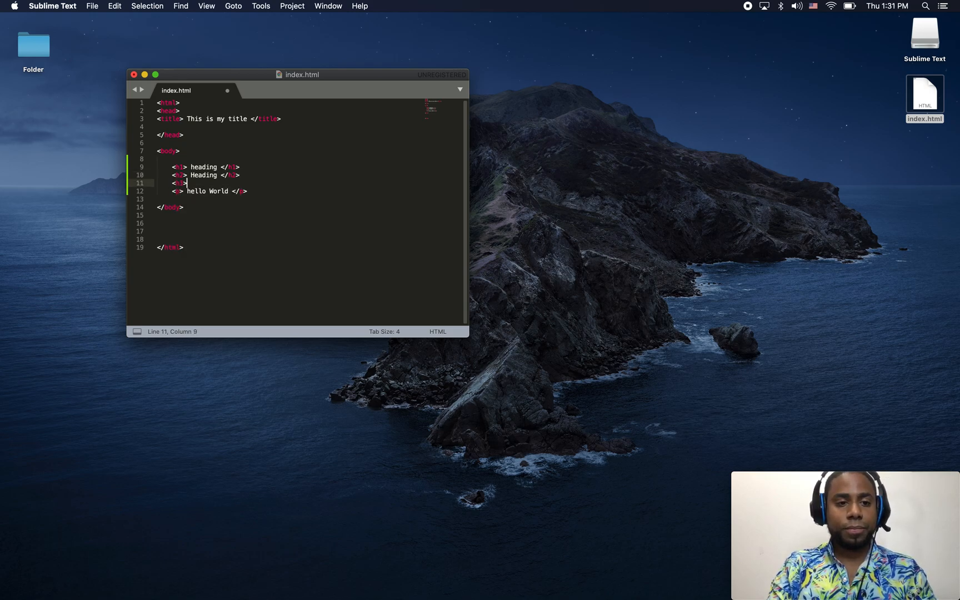
text(heading </h3>)
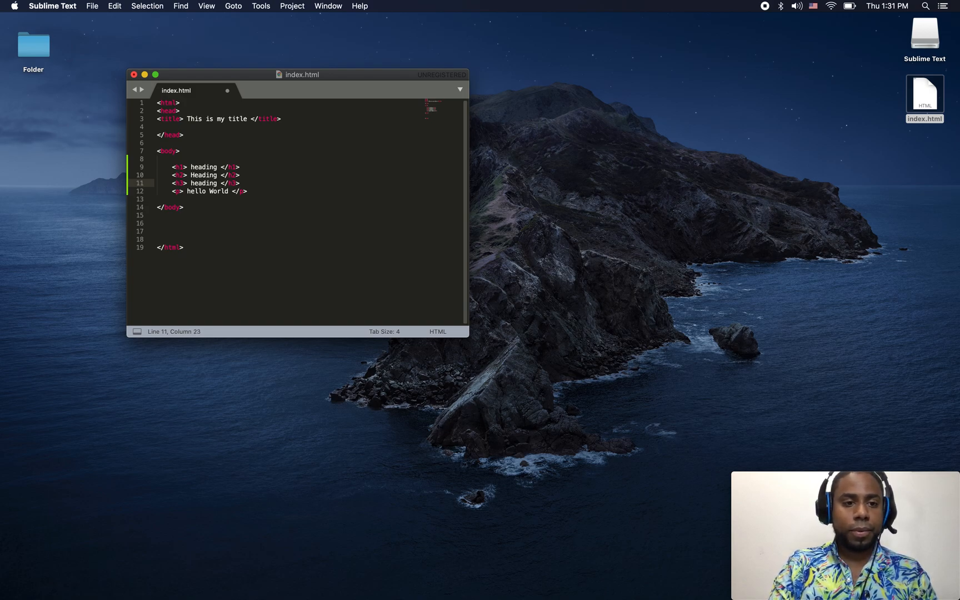
key(Enter)
text(<h4>)
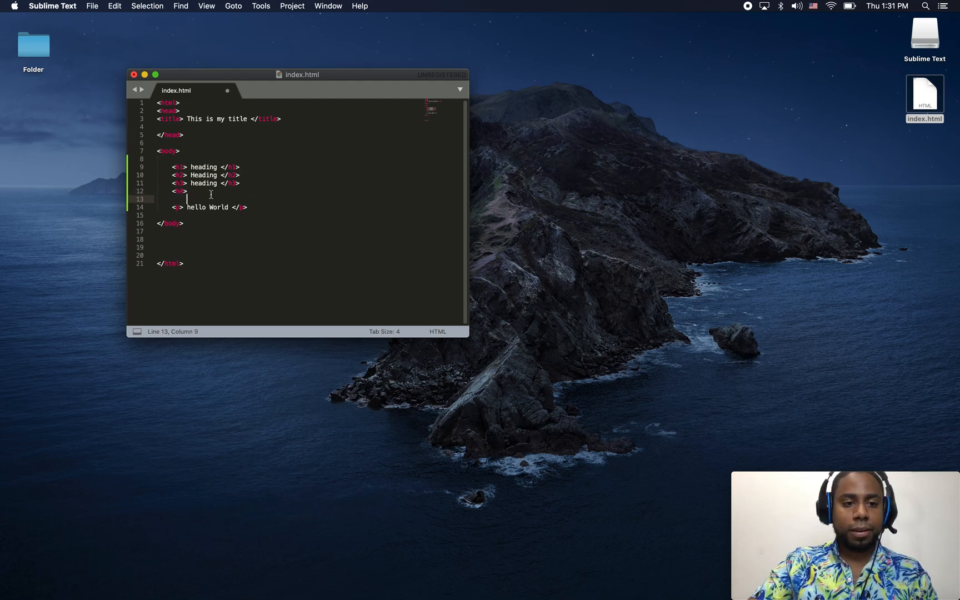
Step: Add the remaining Heading lines down to h6 and save index.html
text(Hea)
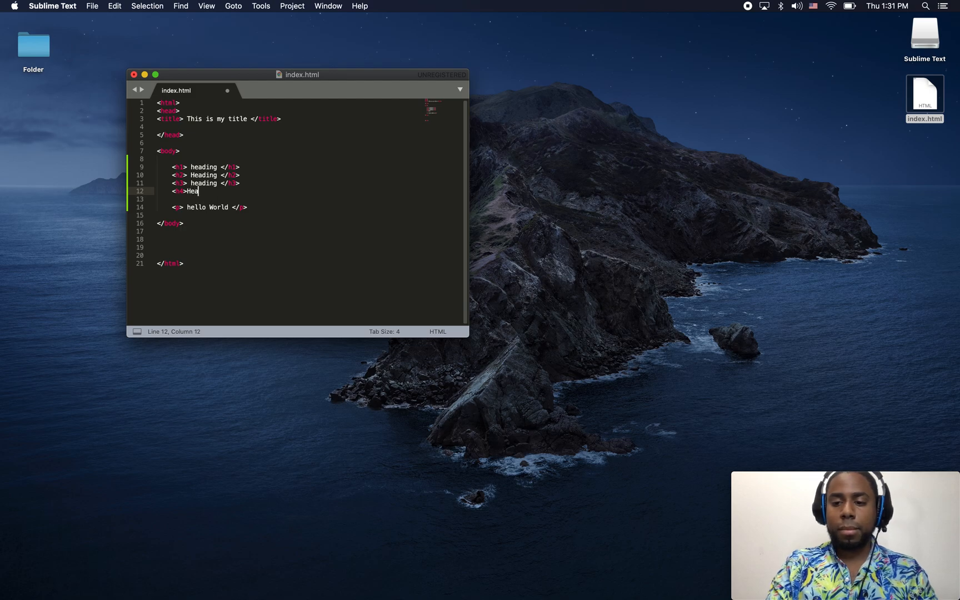
text(ding </h4>)
click(309, 199)
text(<h5> Heading </h5>)
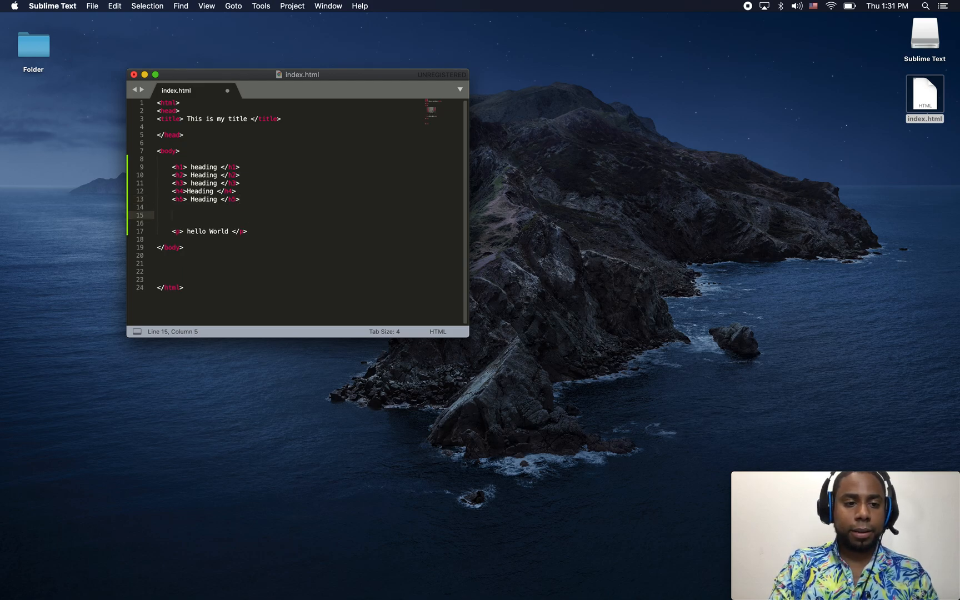
text(<h6>)
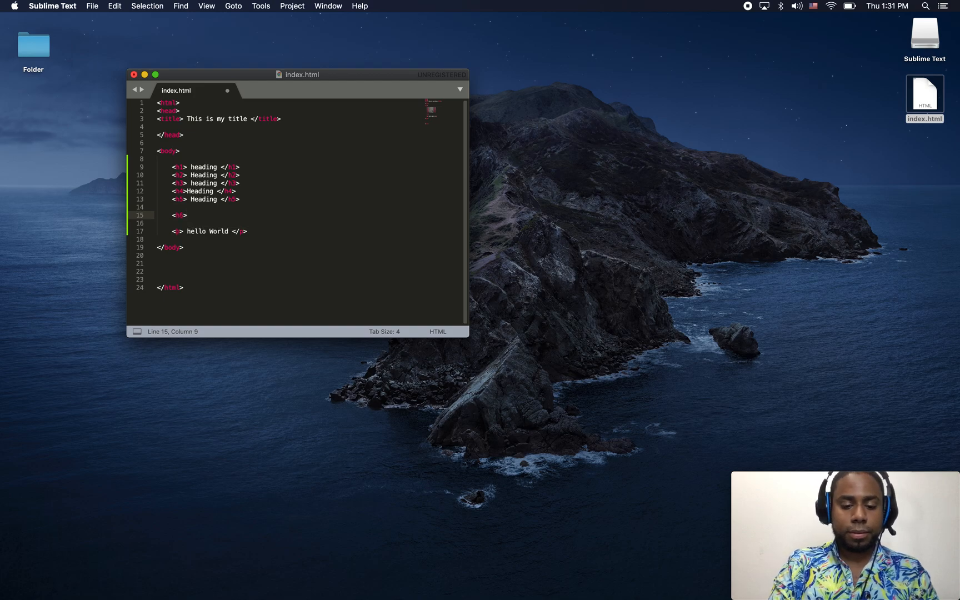
text(Heading</h6>)
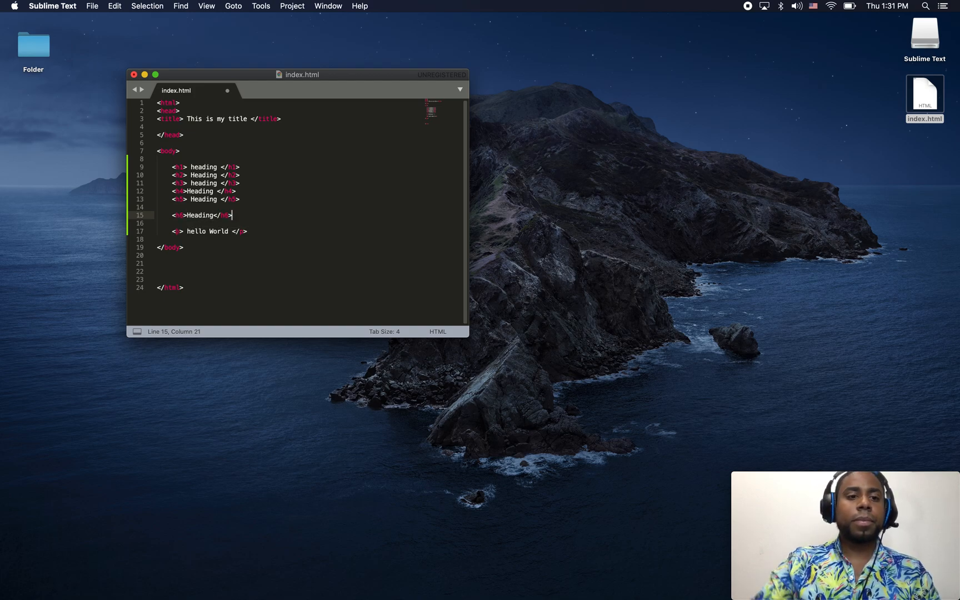
mouse_move(58, 85)
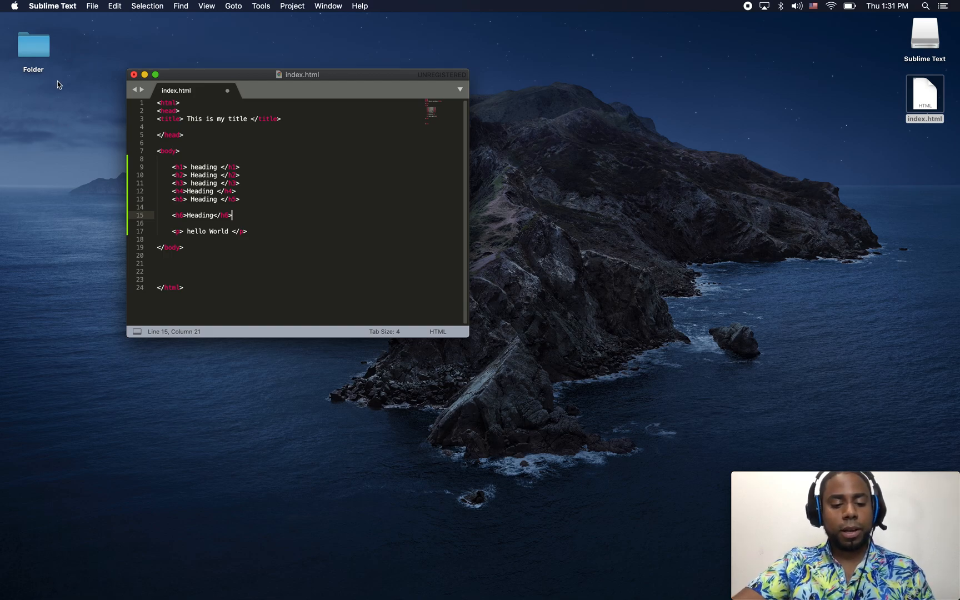
key(cmd+s)
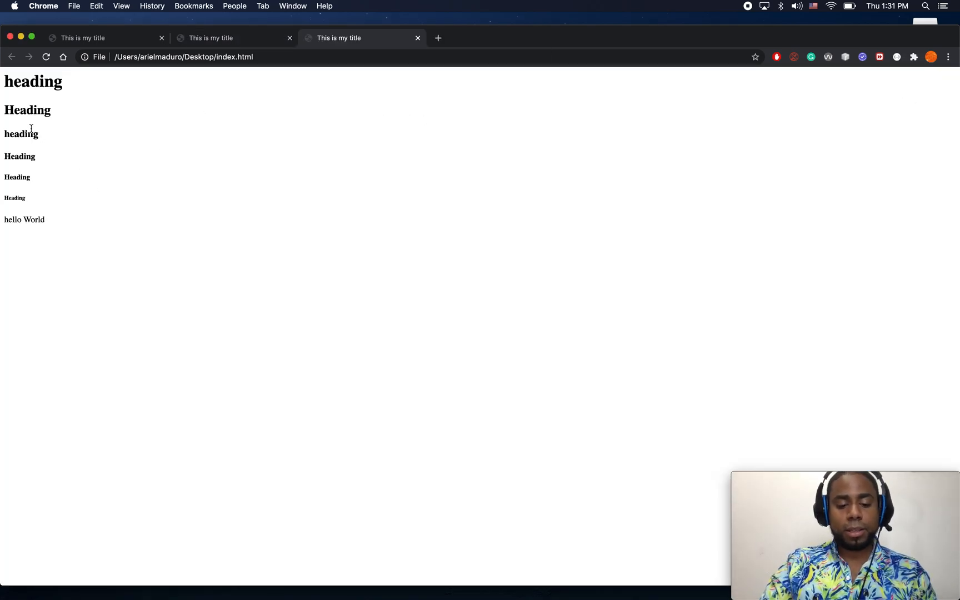
Step: Review the rendered headings in Chrome, selecting the largest and smallest Heading words
click(122, 6)
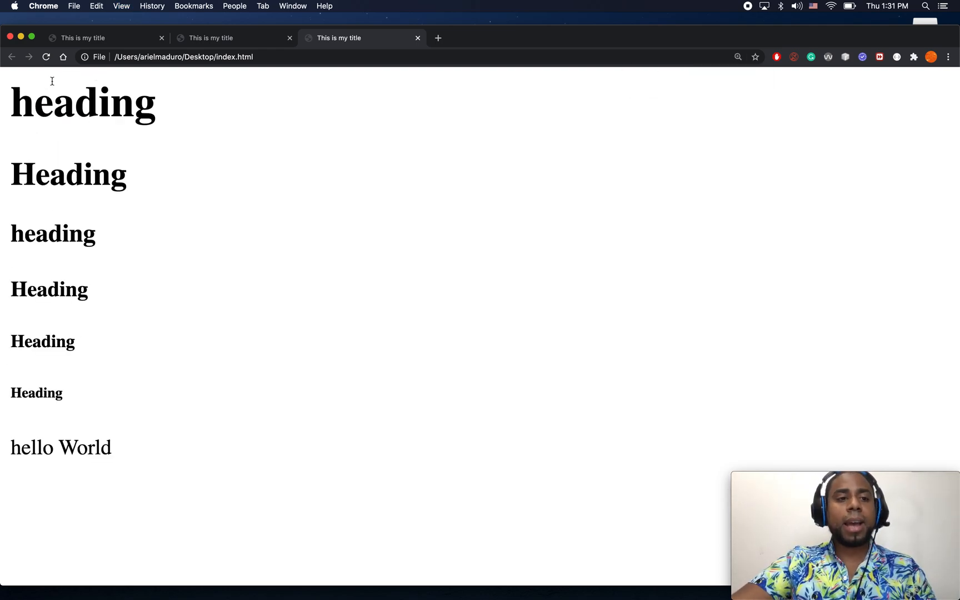
double_click(80, 102)
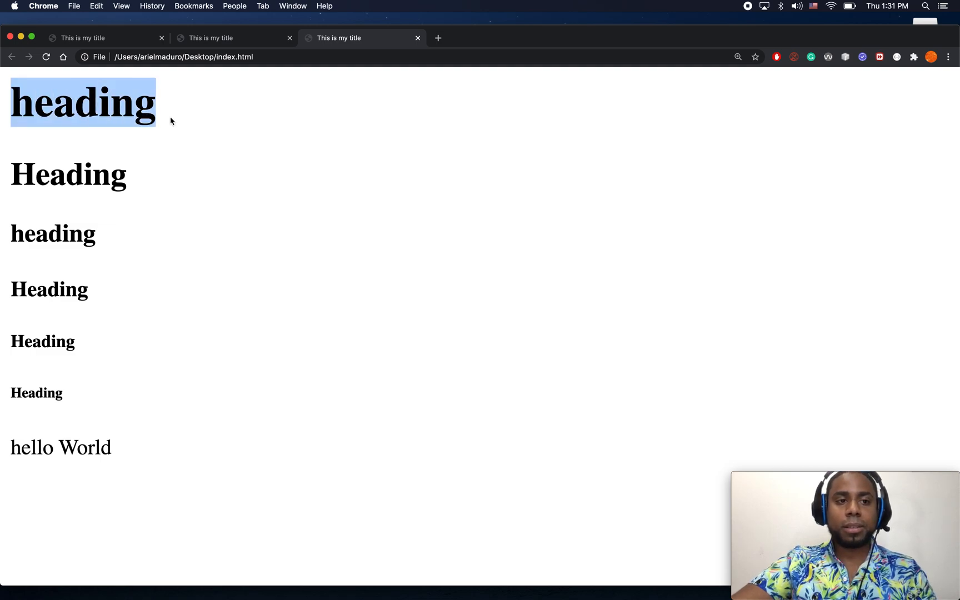
double_click(67, 175)
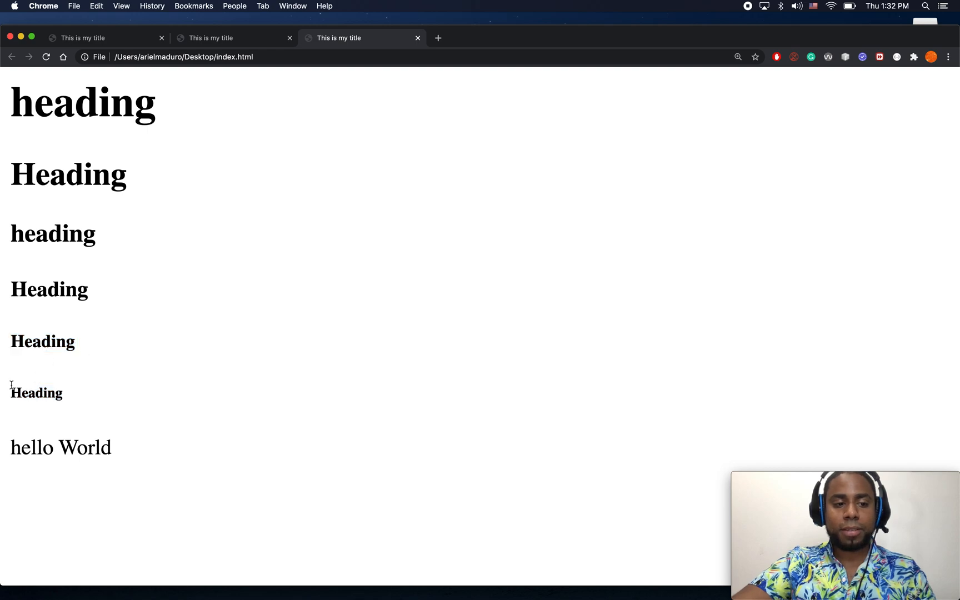
double_click(37, 393)
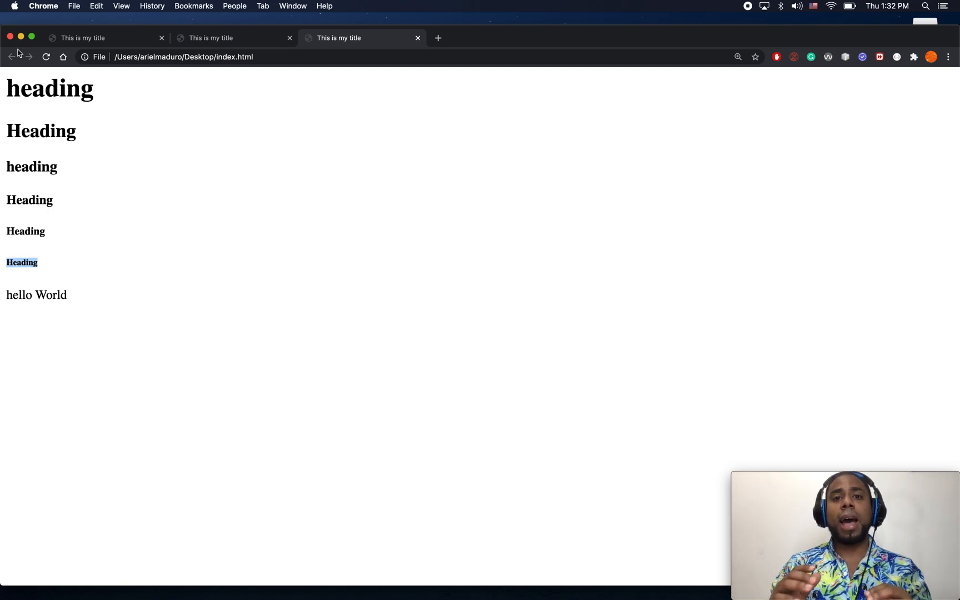
mouse_move(12, 57)
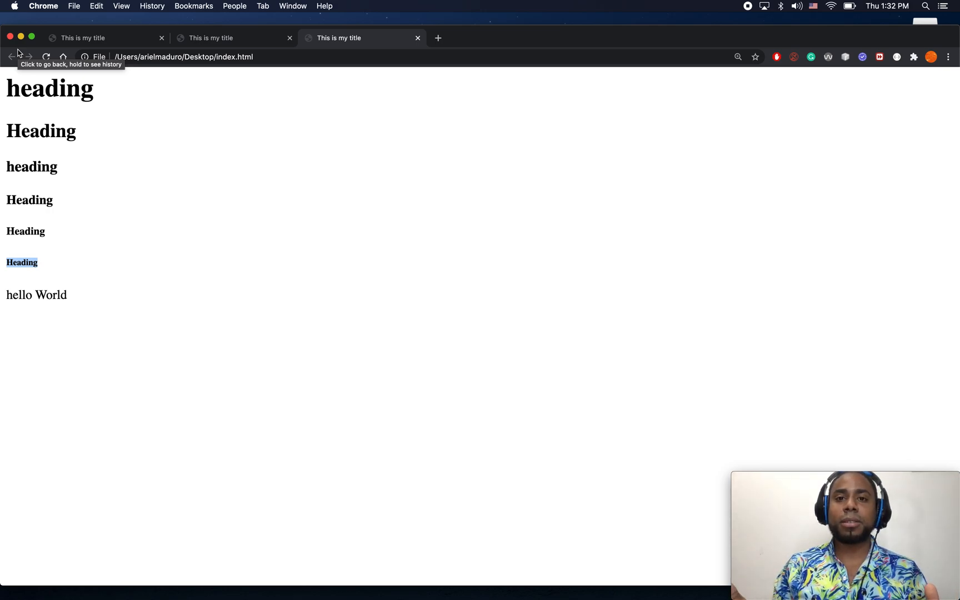
mouse_move(33, 24)
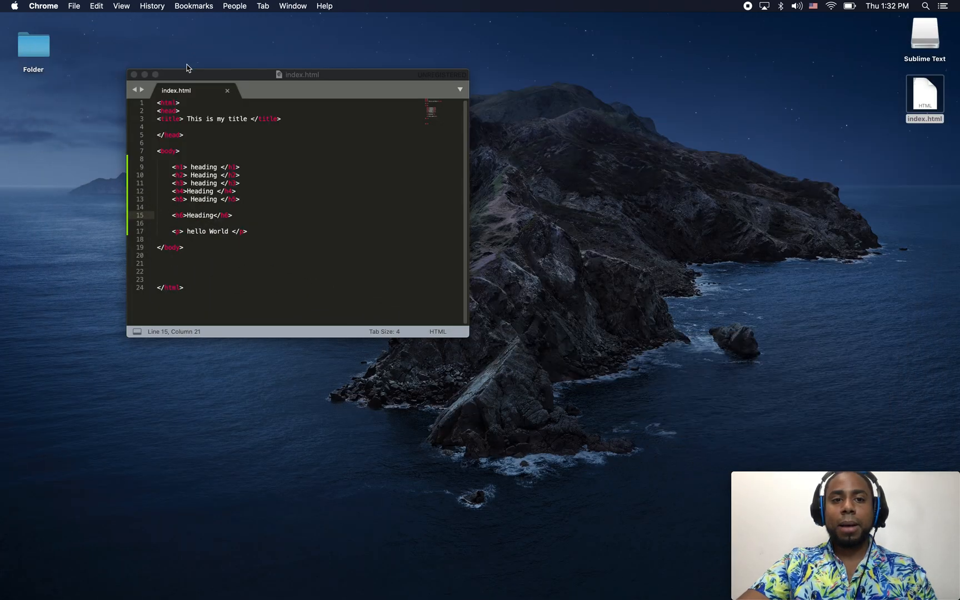
Step: Open index.html from its desktop icon in a new Chrome tab
click(928, 96)
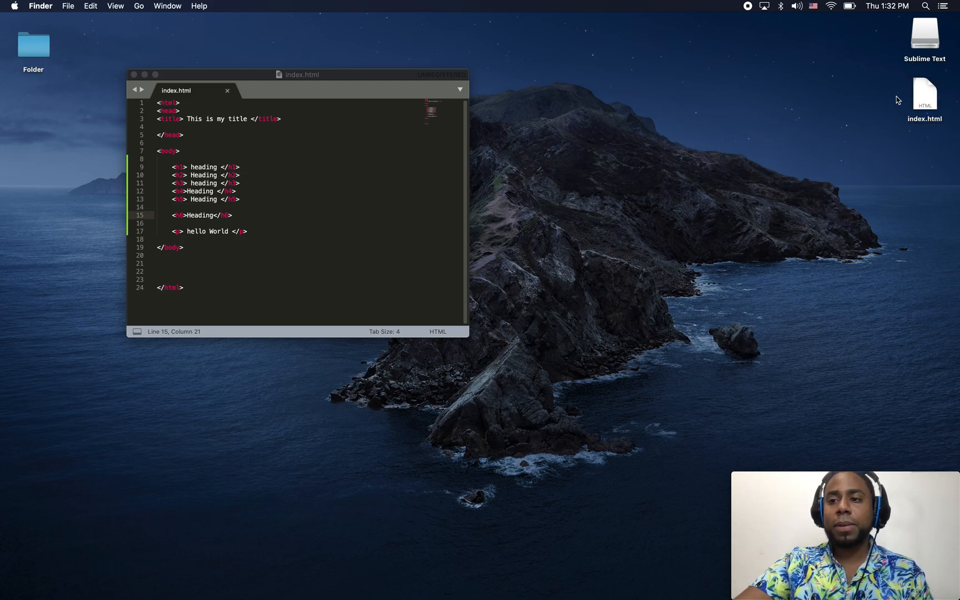
click(924, 95)
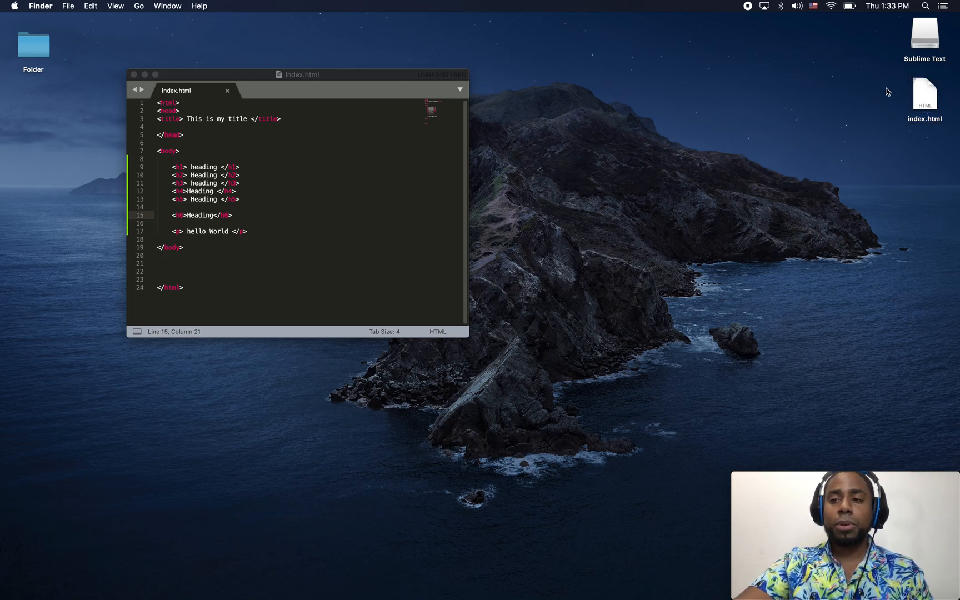
click(926, 93)
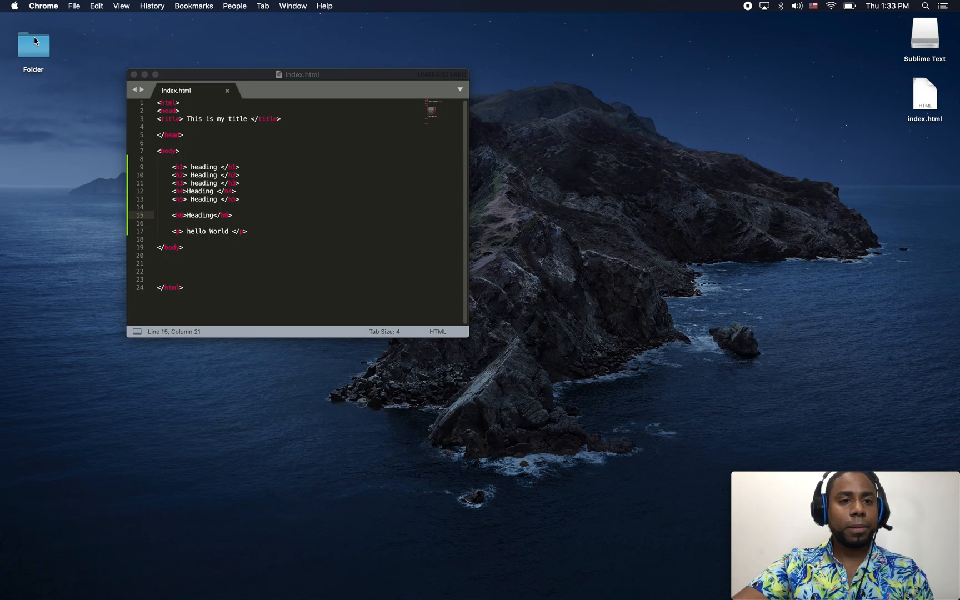
click(924, 94)
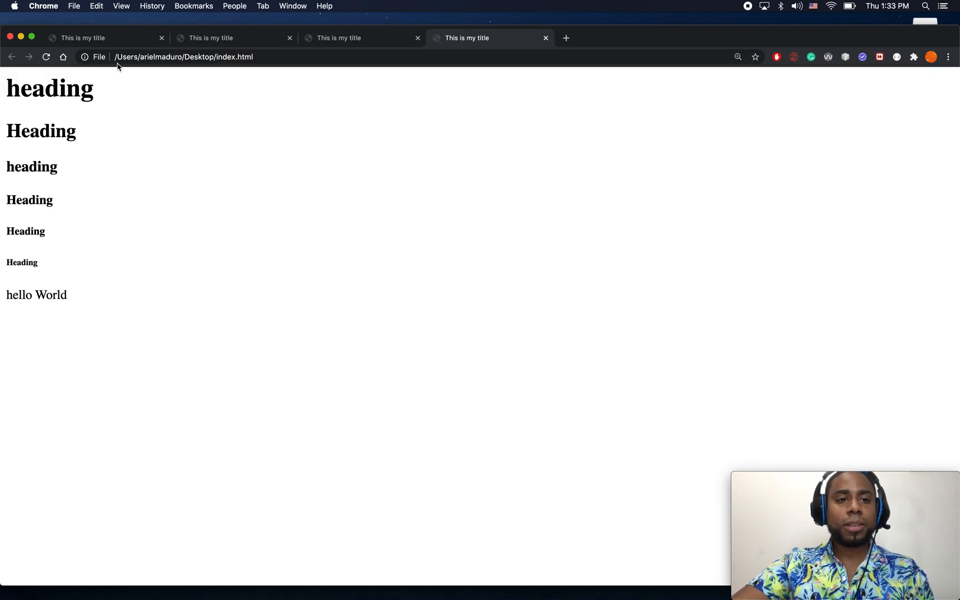
click(167, 57)
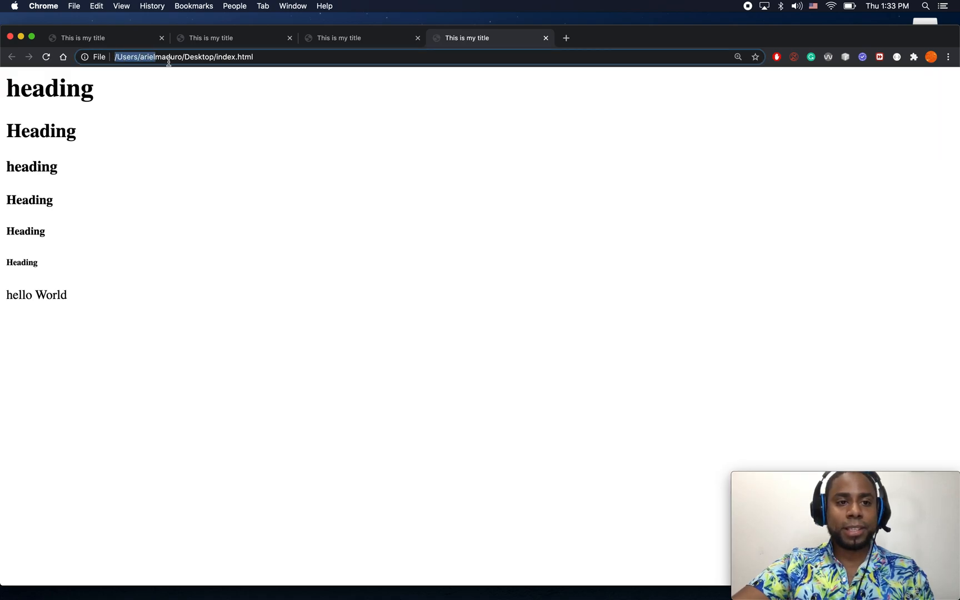
click(169, 57)
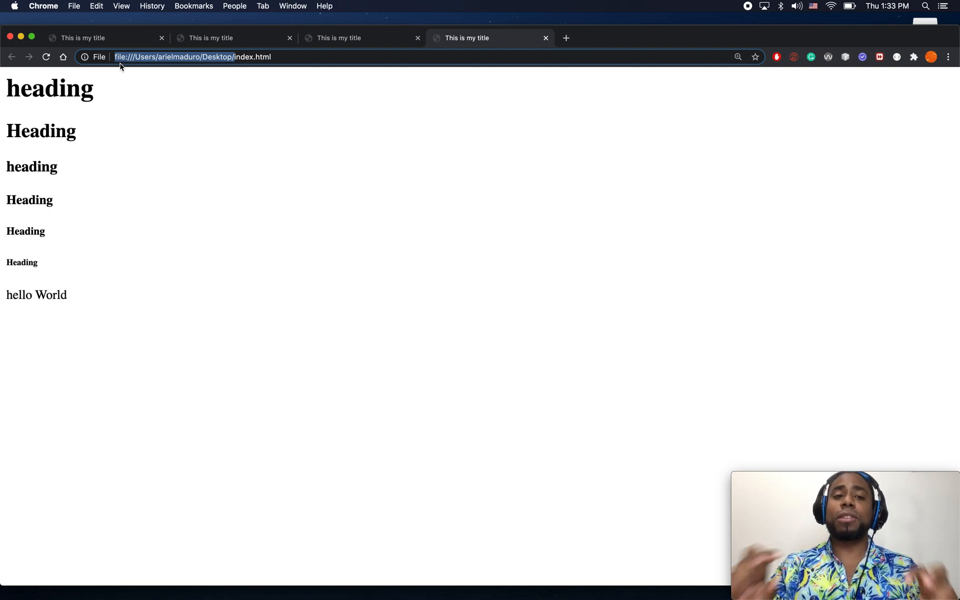
mouse_move(284, 57)
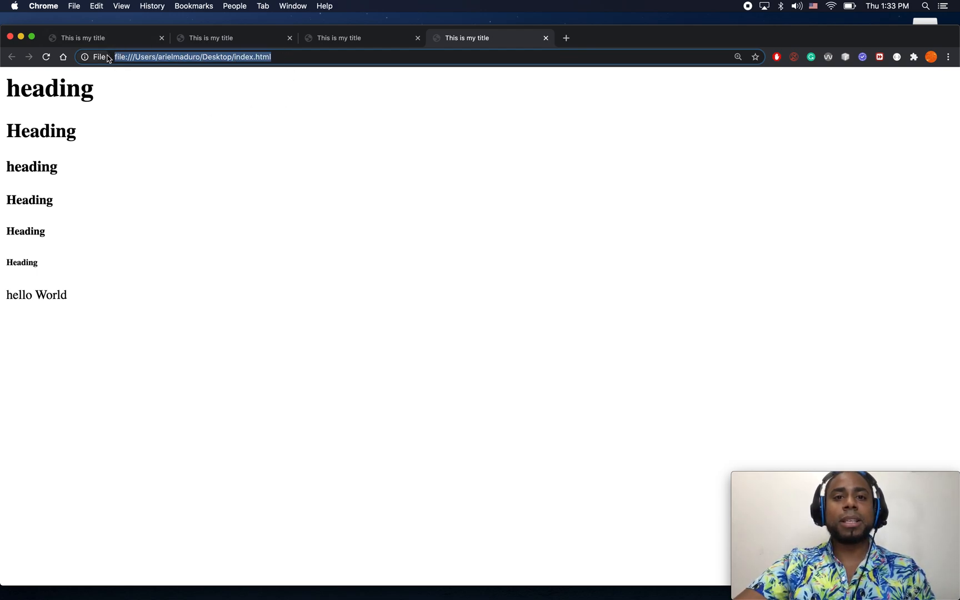
click(117, 57)
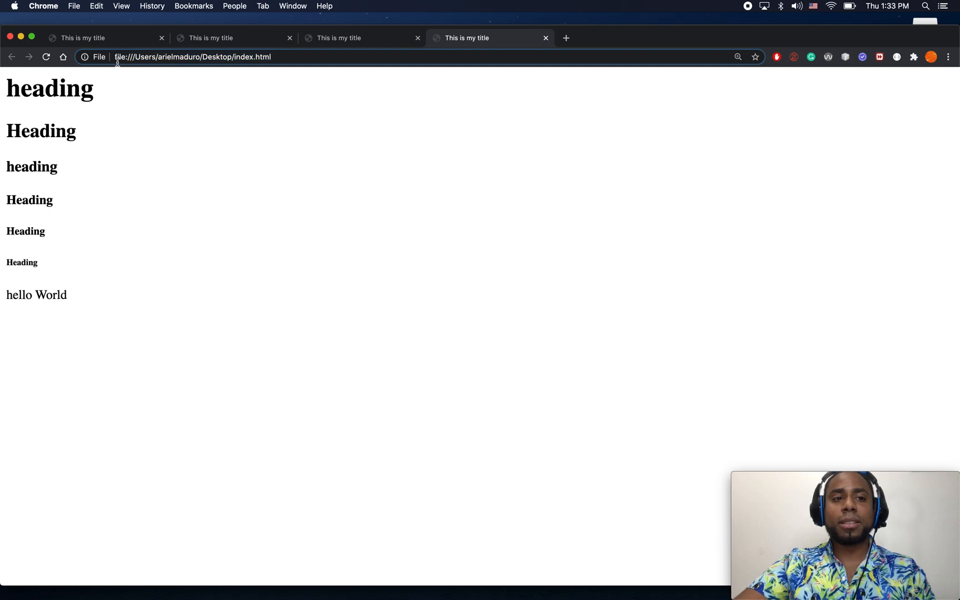